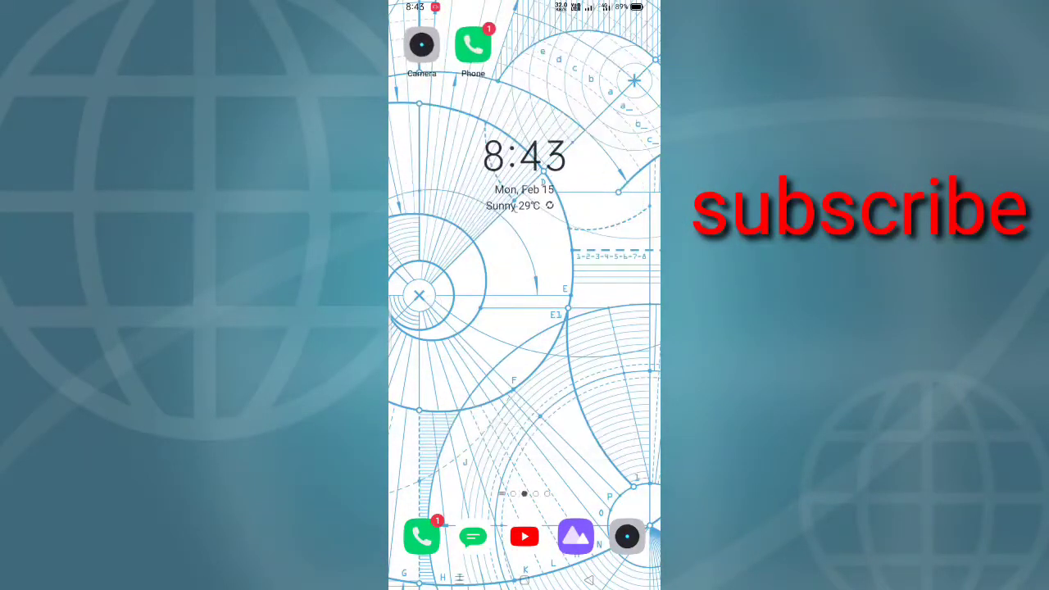
Open the app drawer and scroll down through the installed apps.
scroll(left, 3)
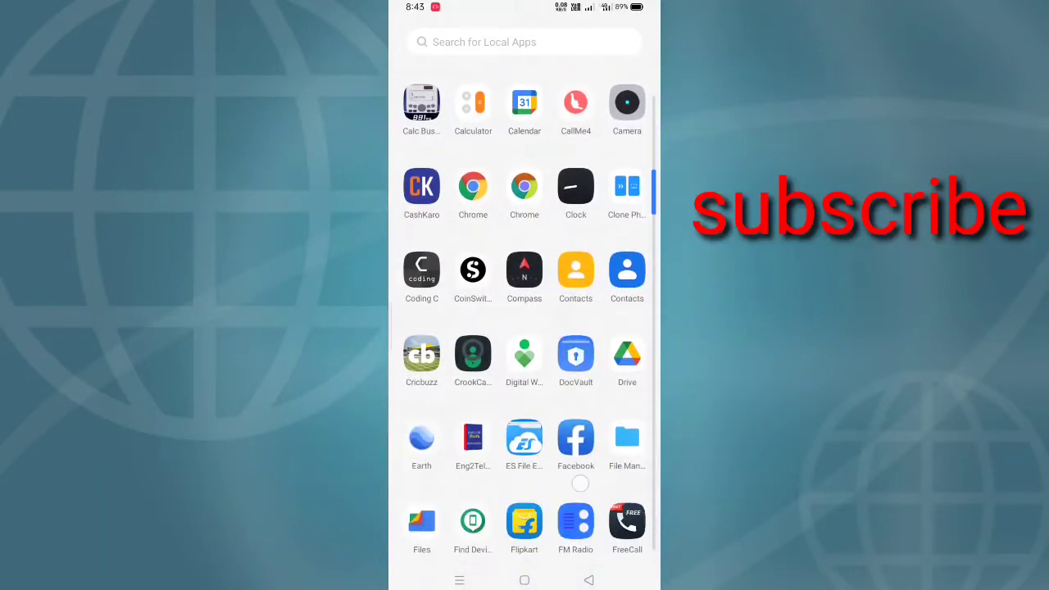
scroll(down, 3)
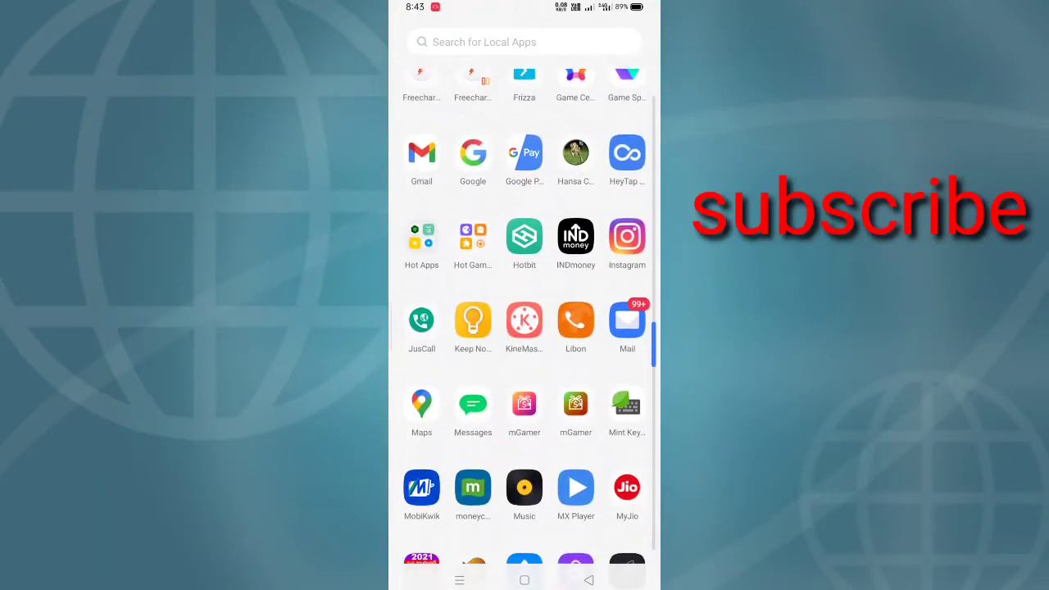
scroll(down, 3)
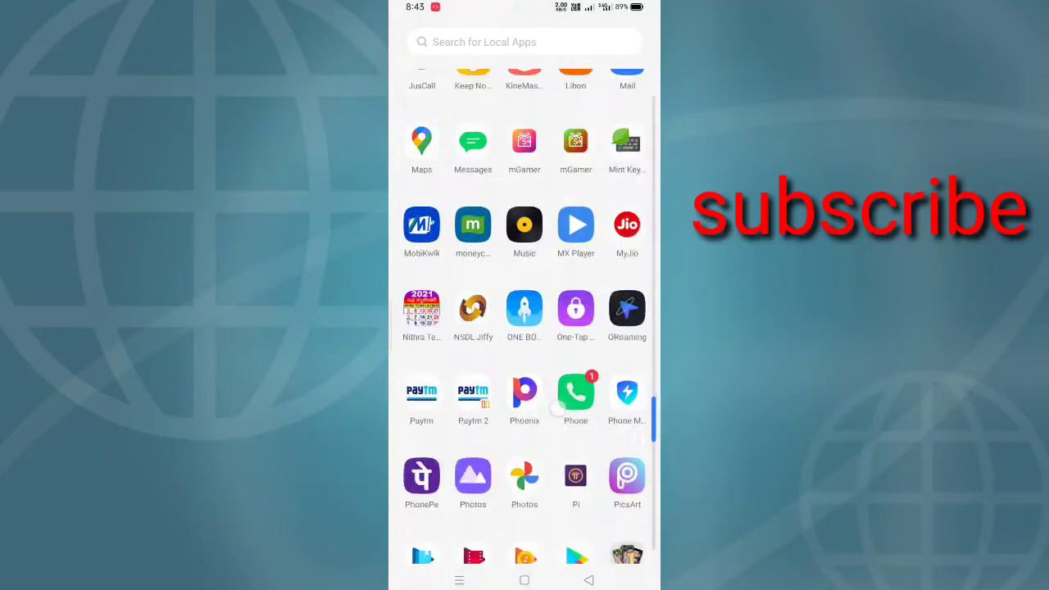
scroll(down, 3)
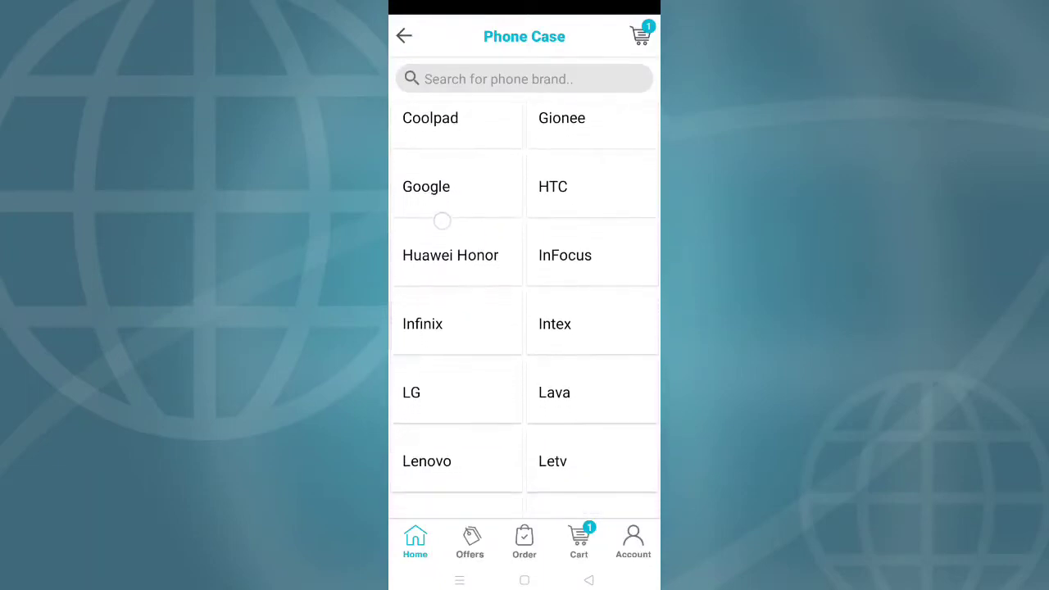
Scroll down the Phone Case brand grid to reach Realme.
scroll(down, 3)
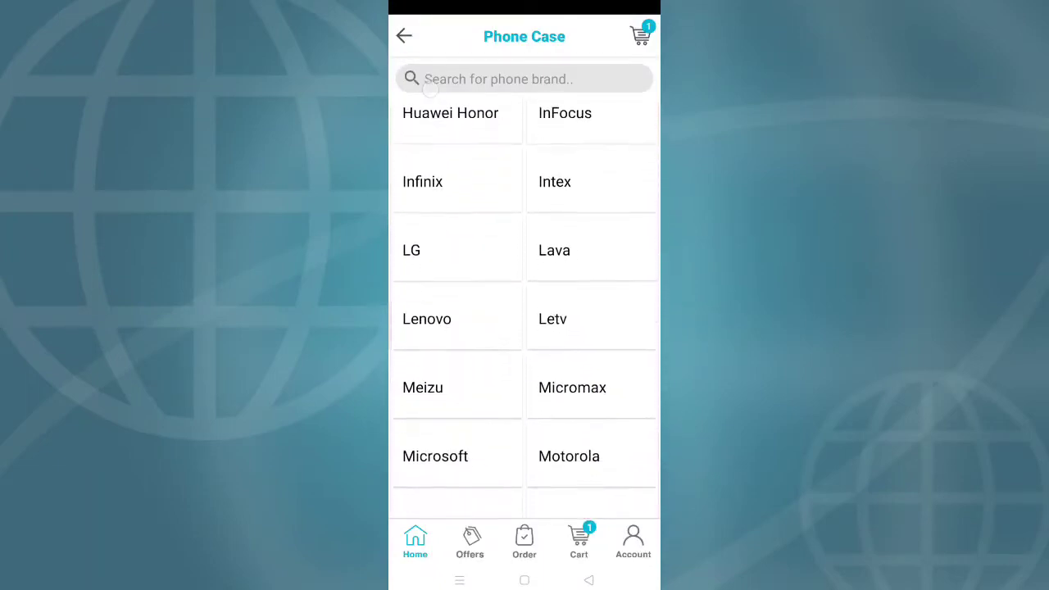
scroll(down, 3)
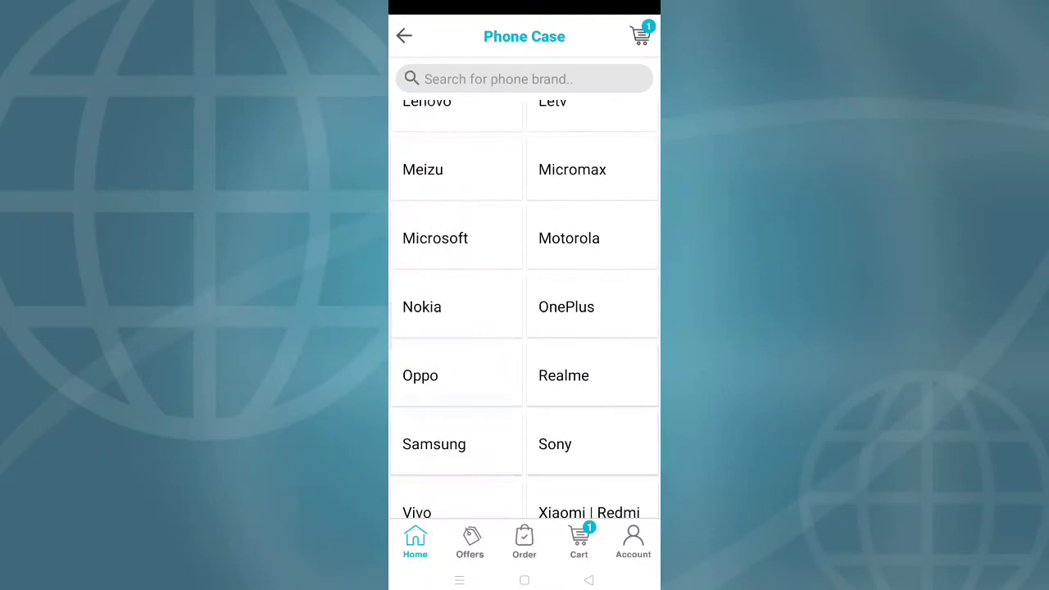
scroll(down, 3)
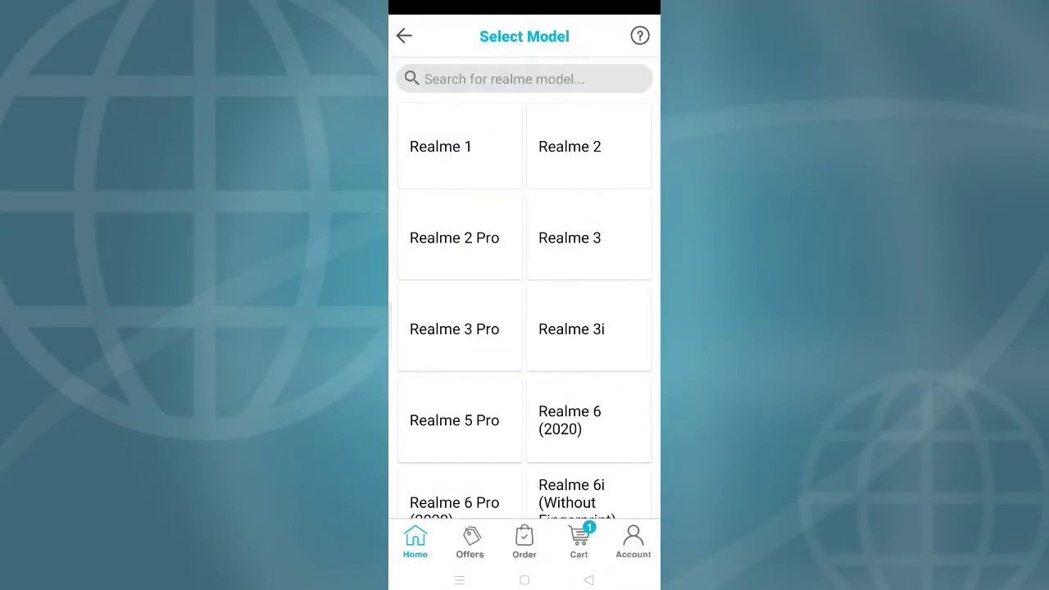
Scroll the Realme model list and select Realme C11 (2020).
scroll(down, 3)
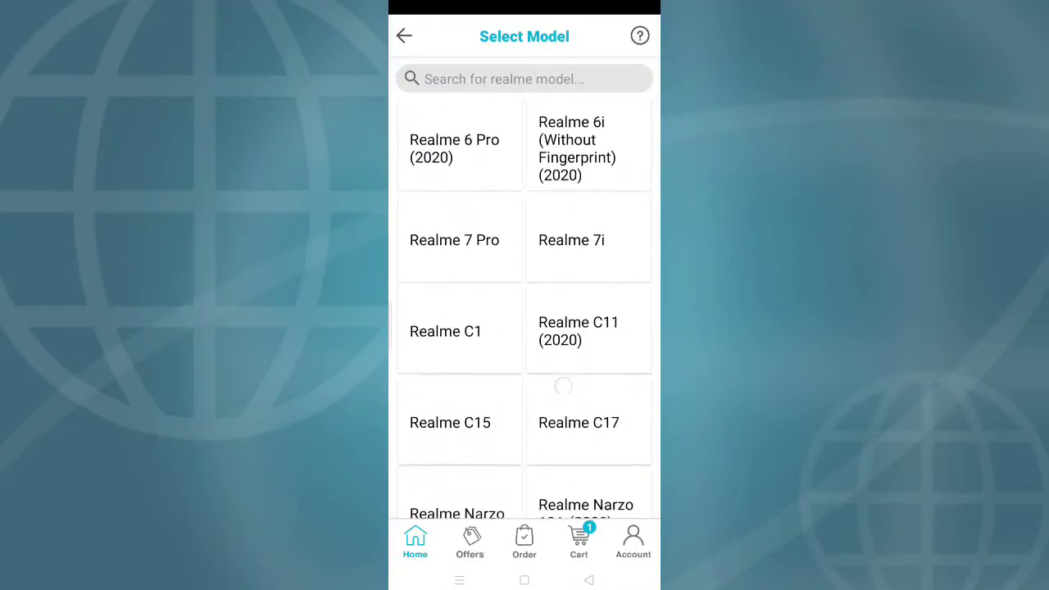
scroll(down, 3)
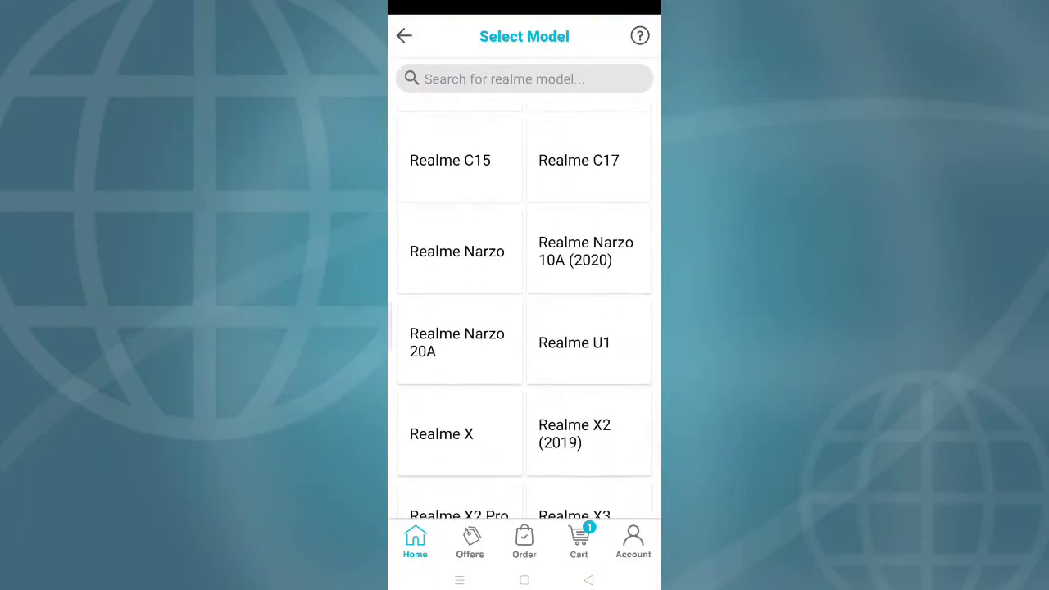
scroll(down, 3)
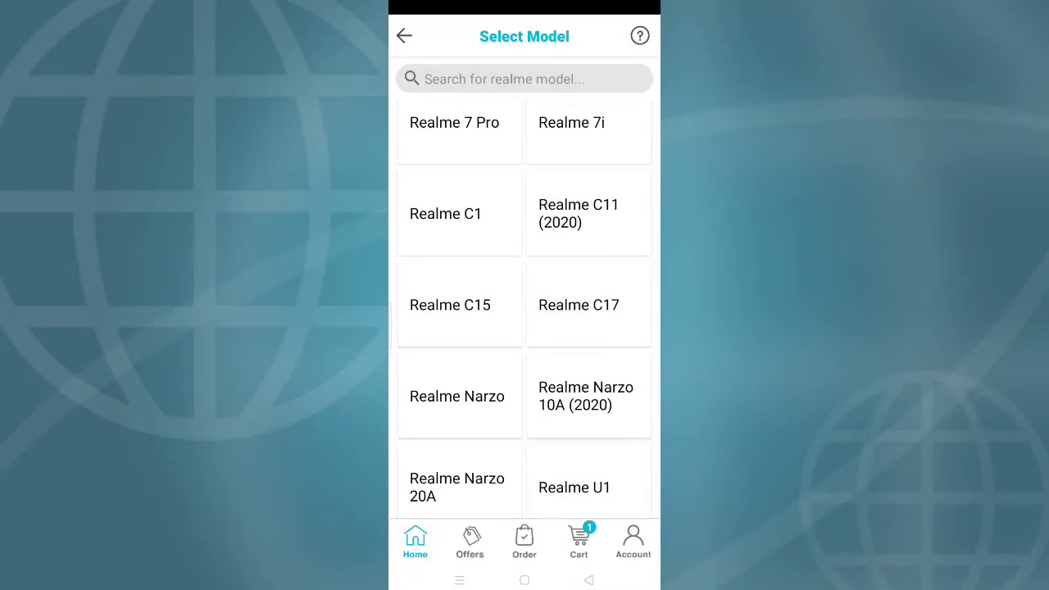
scroll(up, 3)
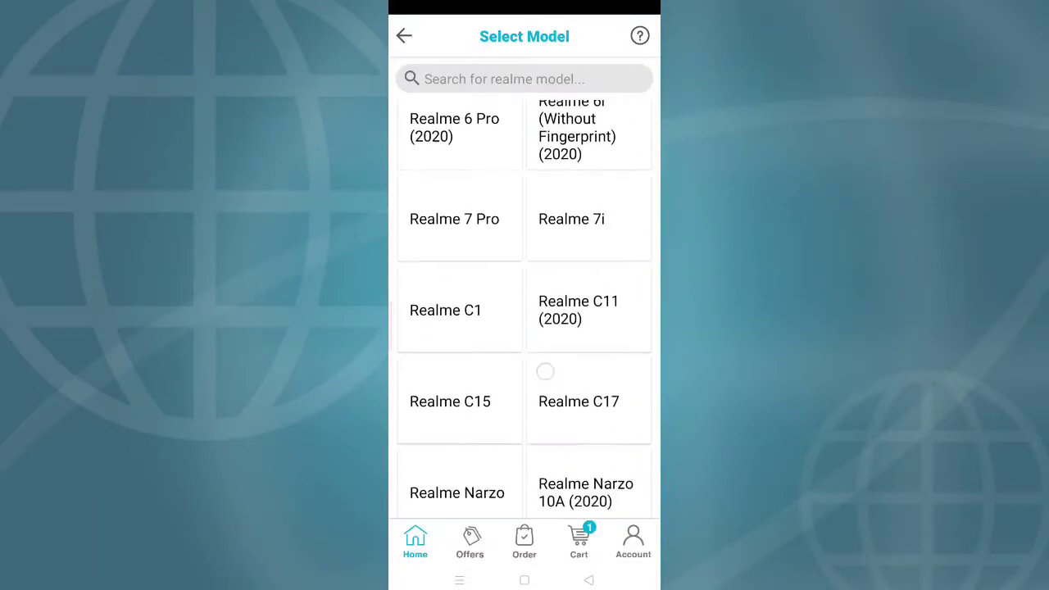
scroll(down, 3)
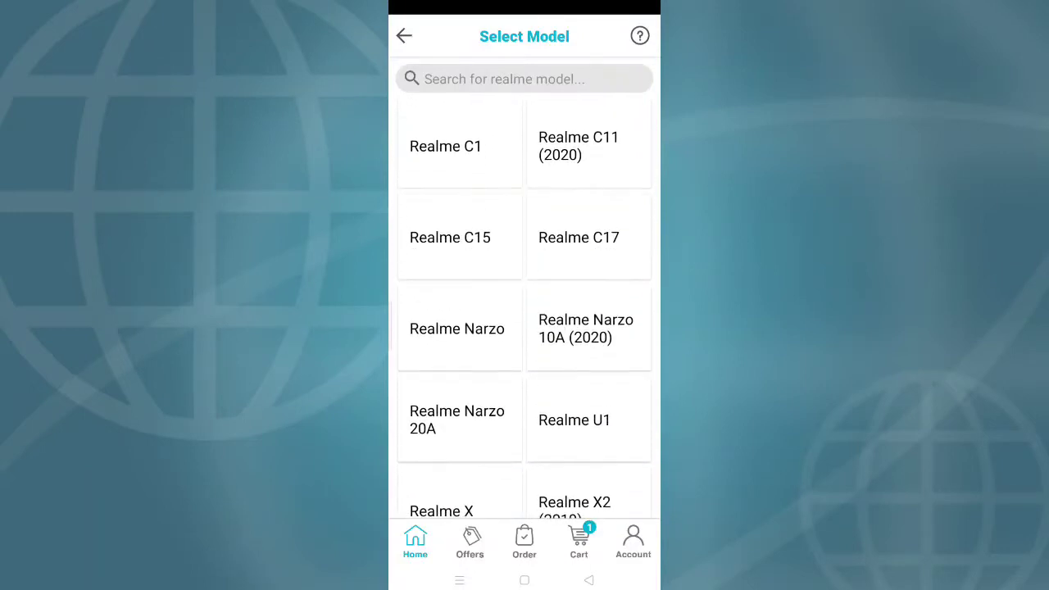
click(578, 146)
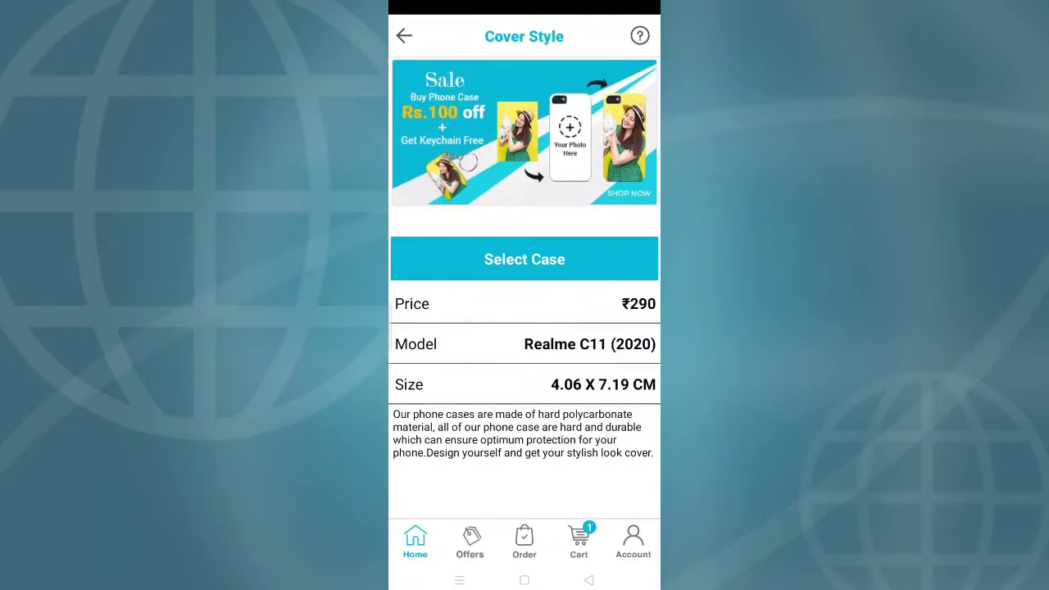
Select the ₹290 Realme C11 (2020) case to reach the Default Images gallery.
click(524, 259)
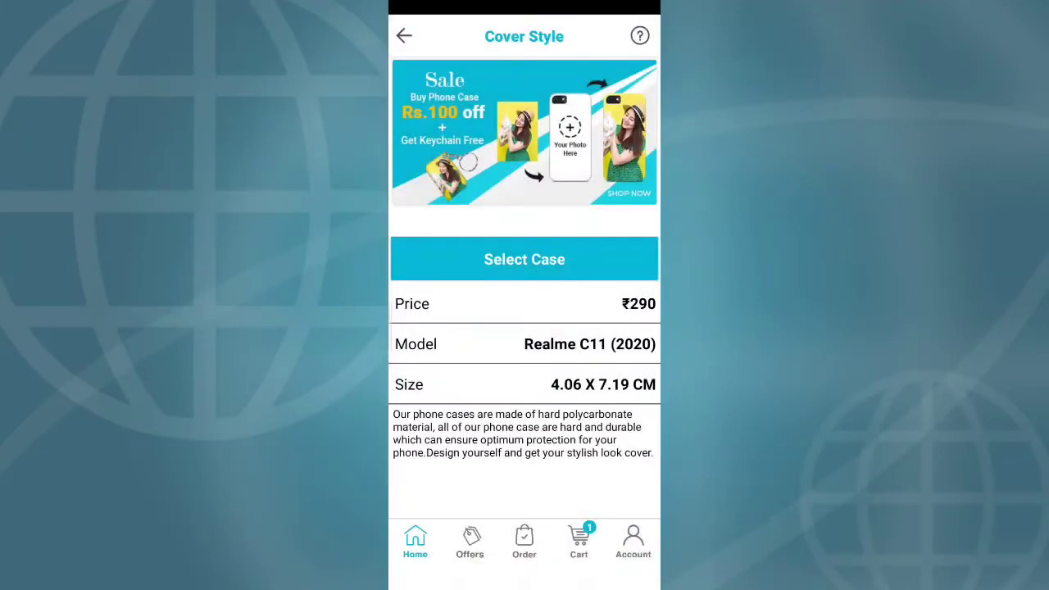
click(524, 259)
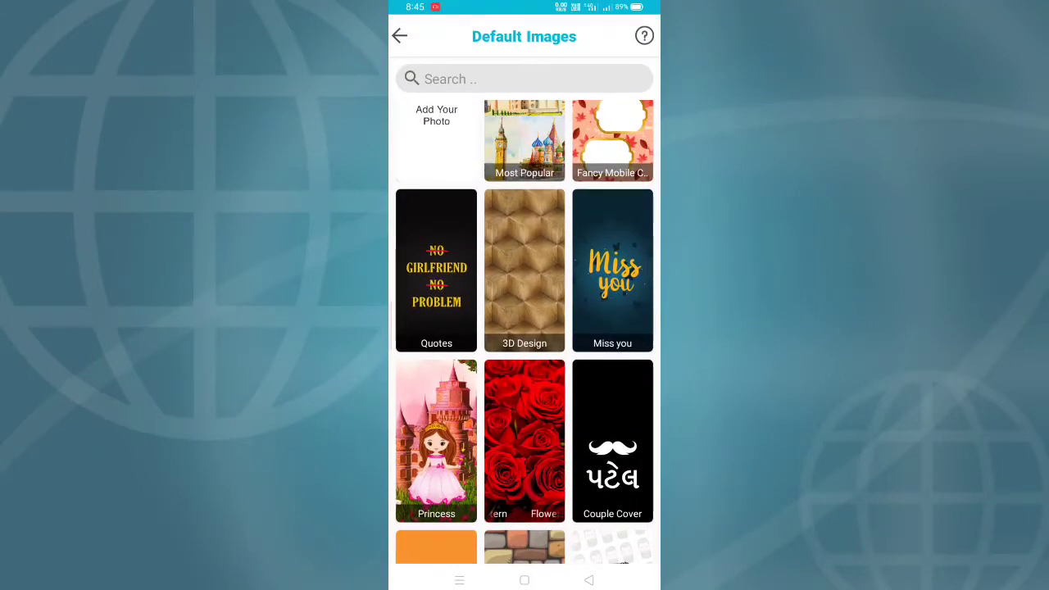
Browse the 3D Design category and preview the gold-spheres design on the case.
click(524, 270)
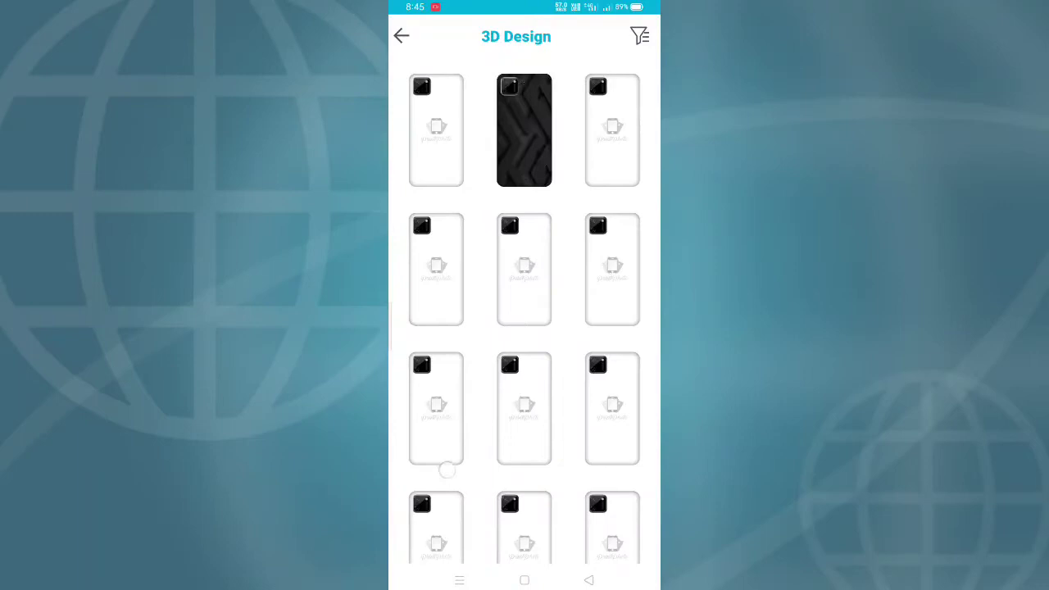
scroll(down, 3)
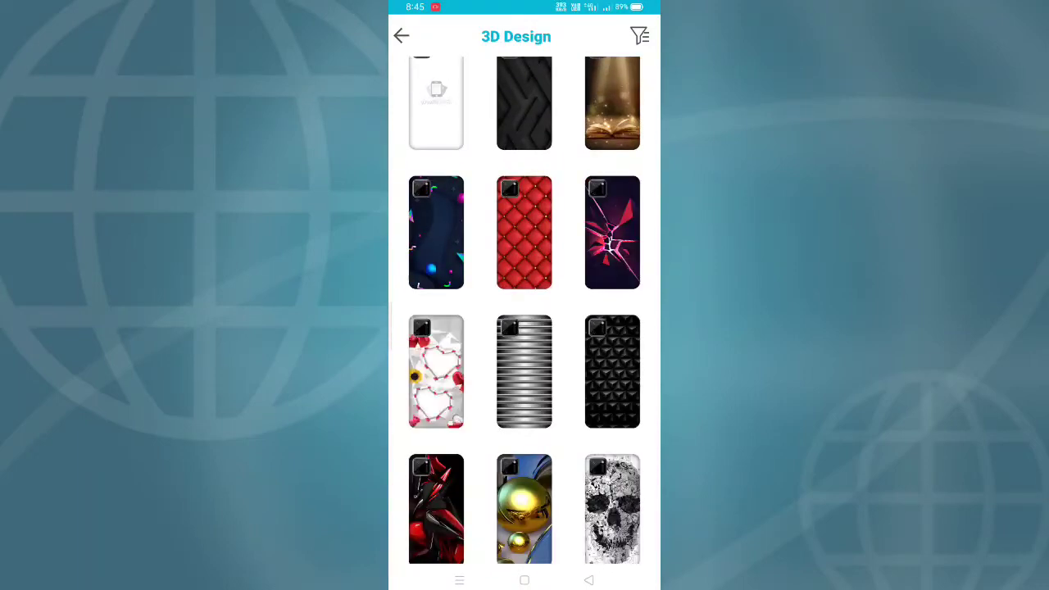
scroll(down, 3)
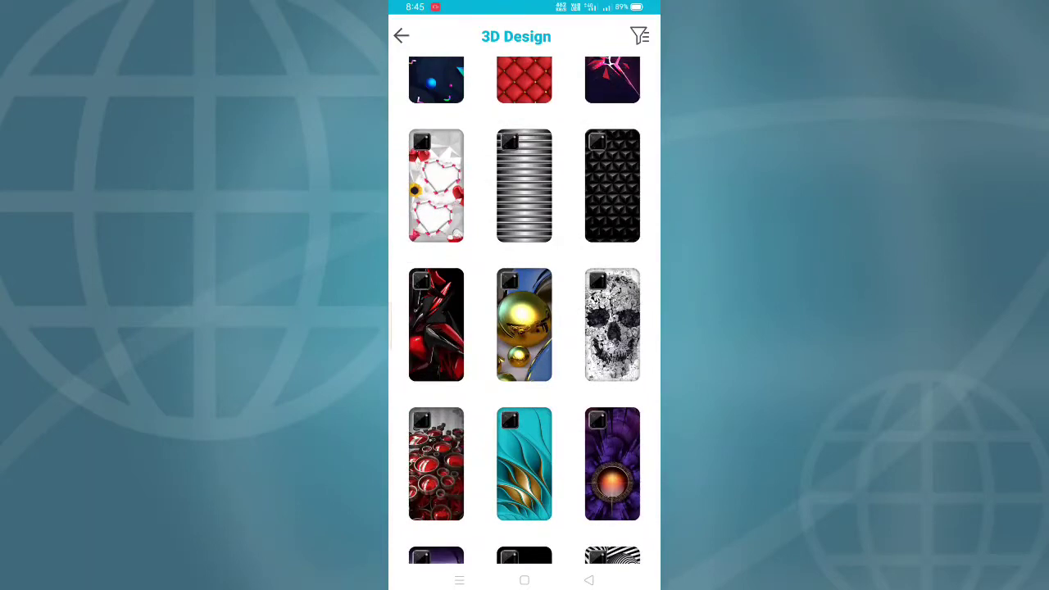
click(524, 324)
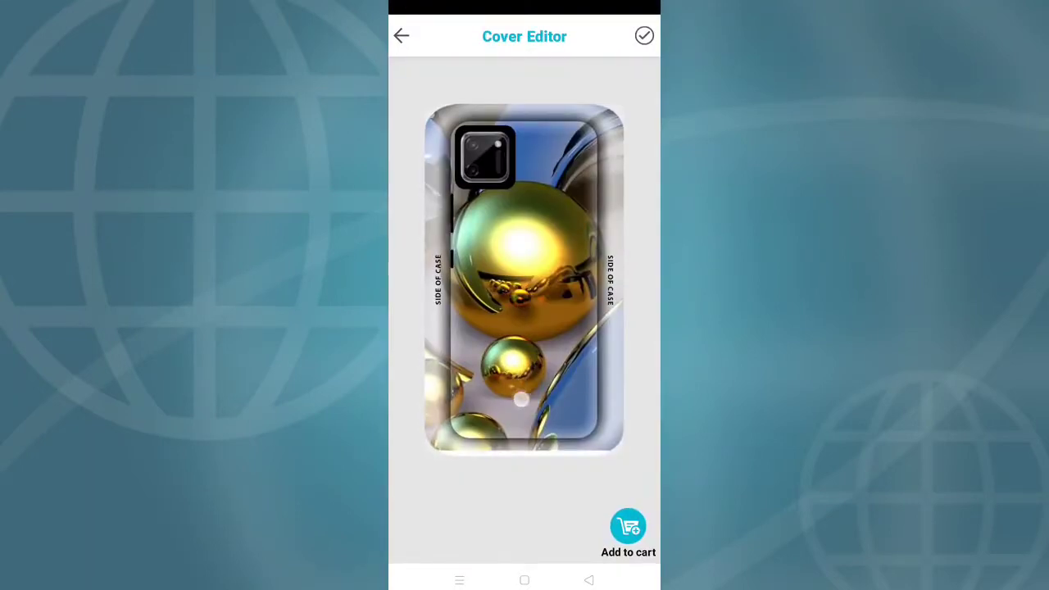
click(401, 36)
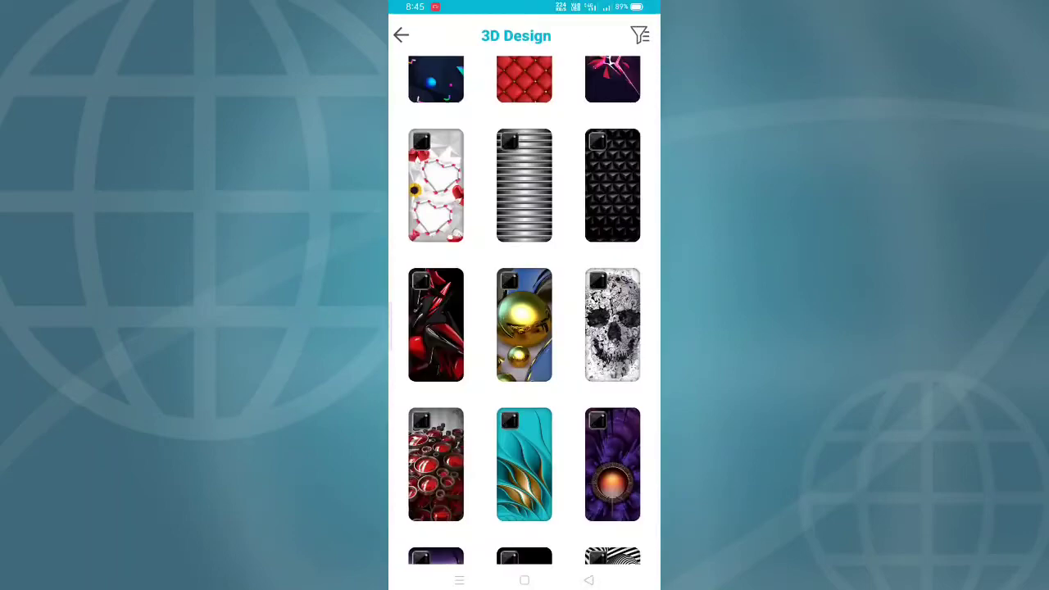
Scroll through more 3D Design covers, then go back to Default Images.
scroll(down, 3)
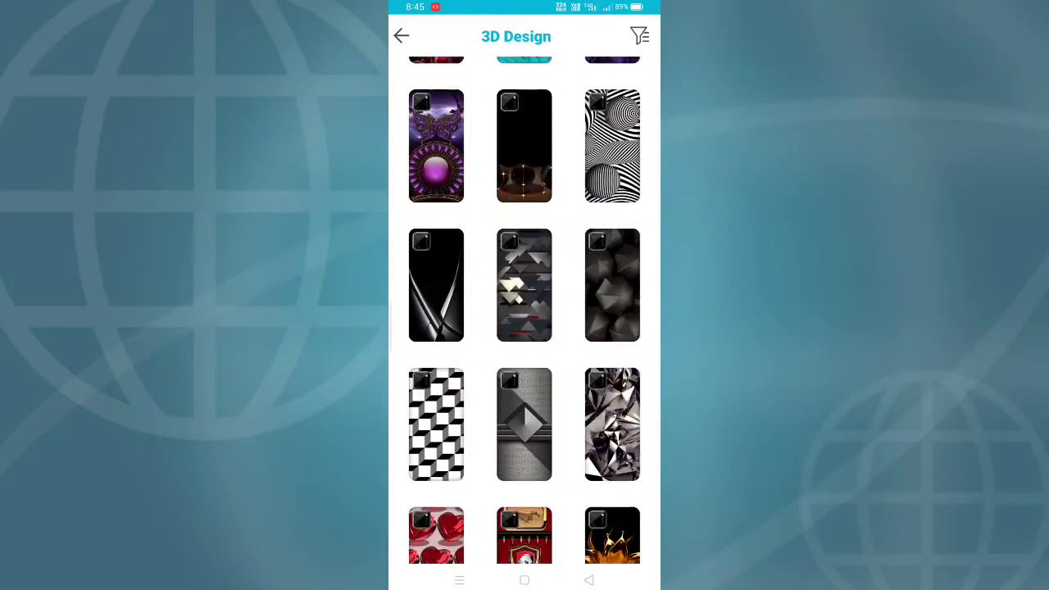
scroll(down, 3)
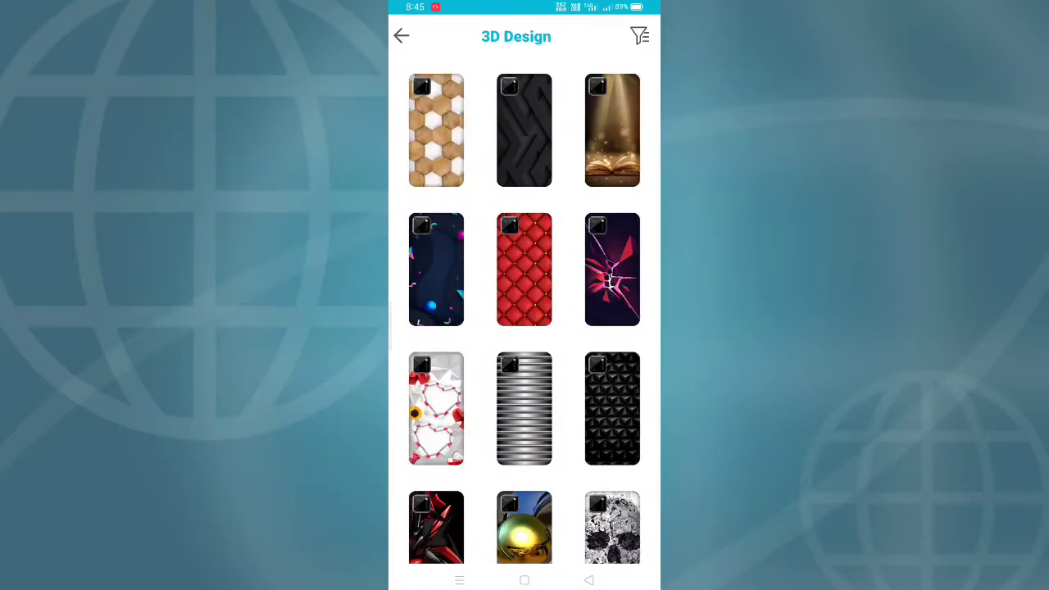
click(524, 269)
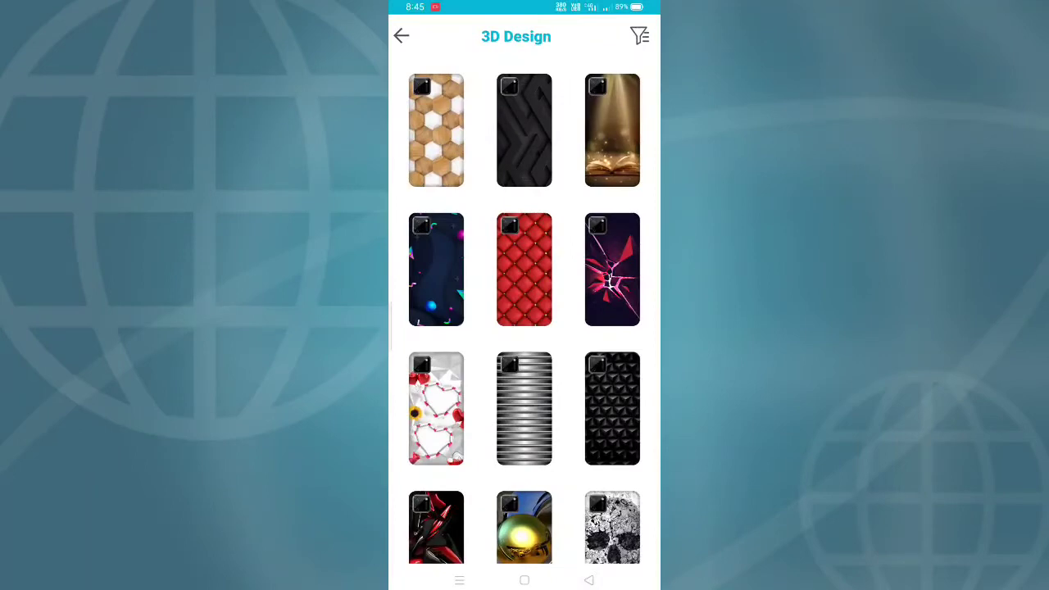
click(401, 35)
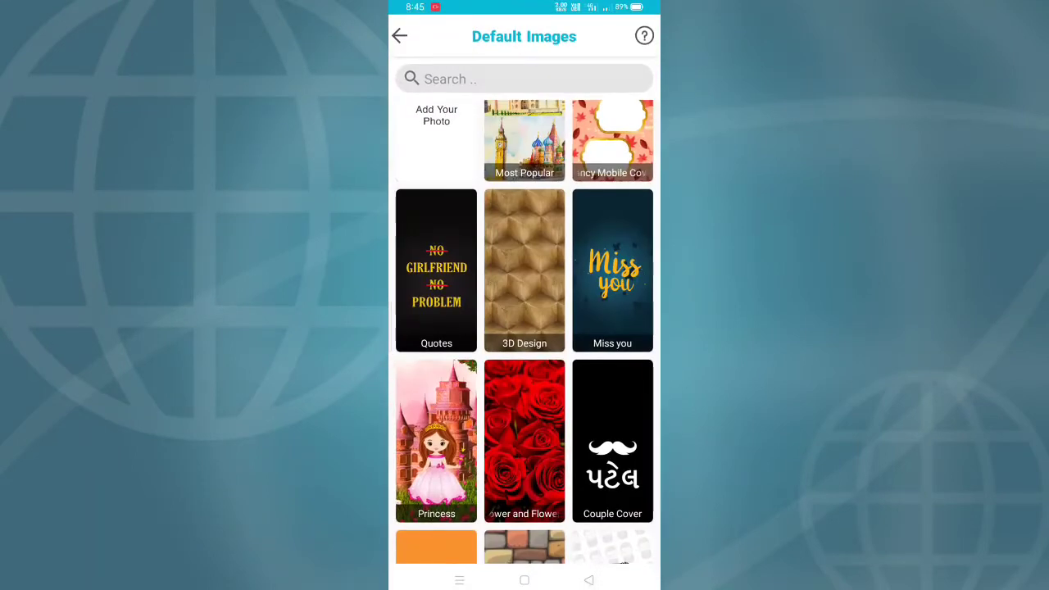
Browse the Beard Men designs, then open and leave the Most Popular collection.
scroll(down, 3)
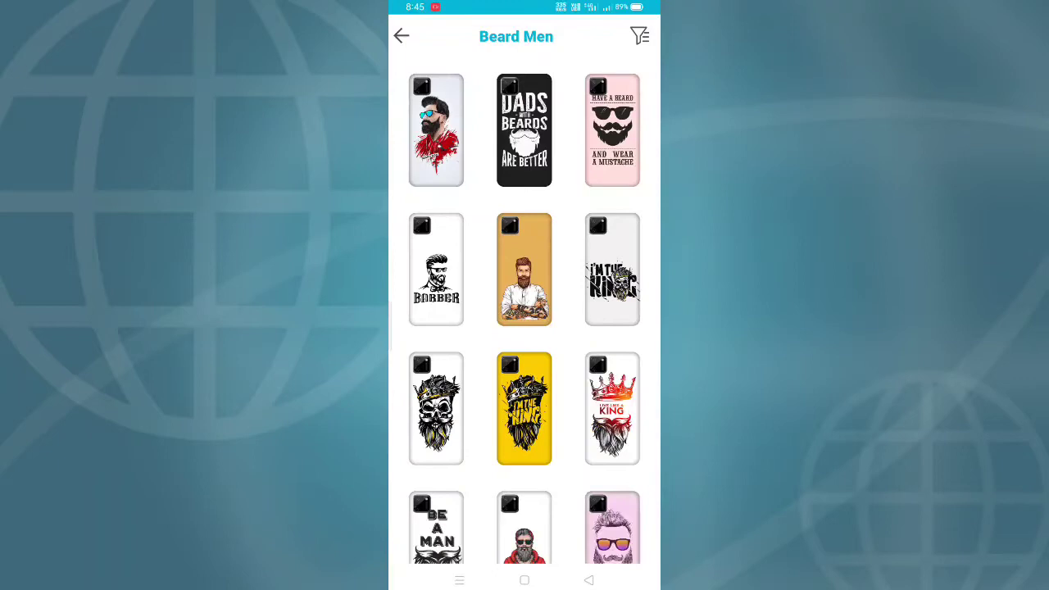
scroll(down, 3)
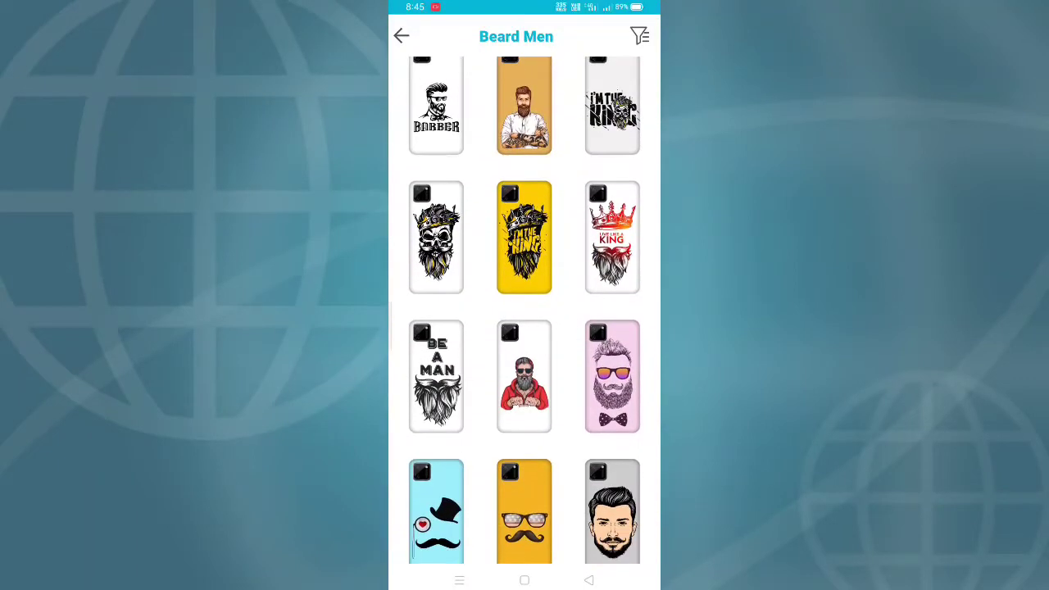
scroll(down, 3)
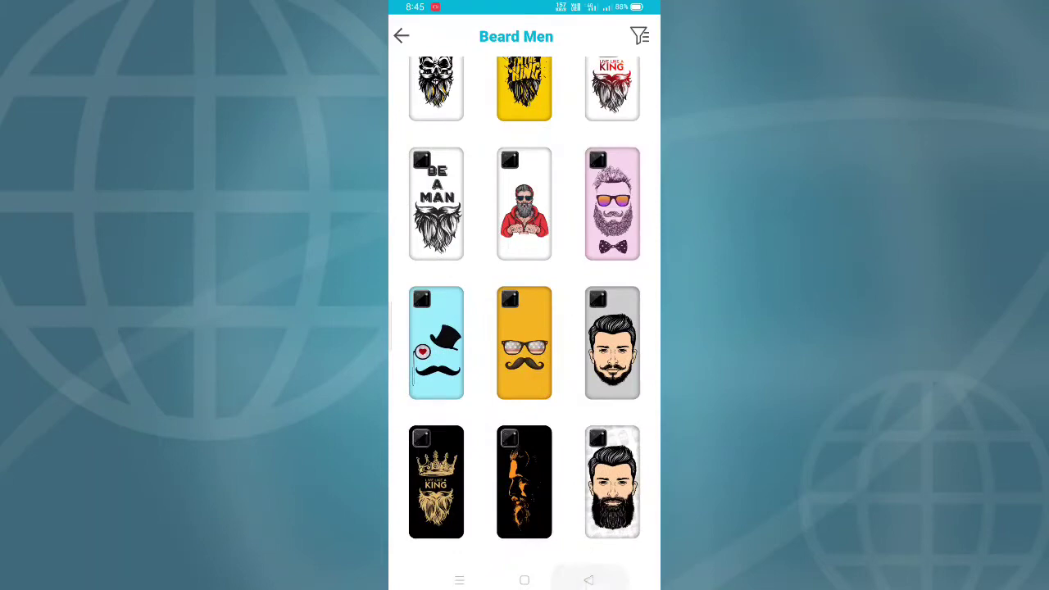
click(401, 36)
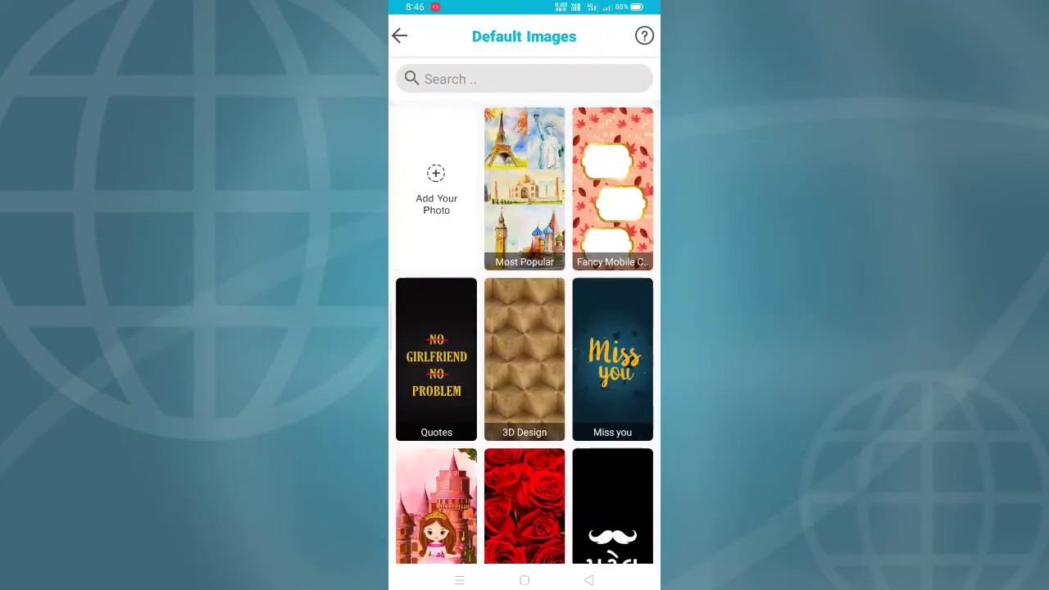
click(524, 189)
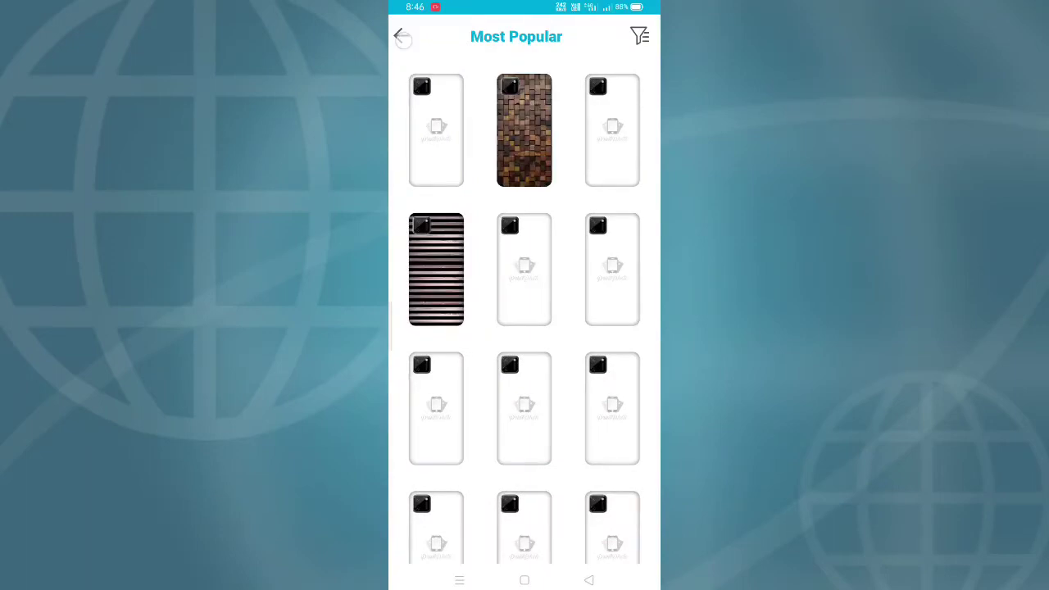
click(403, 36)
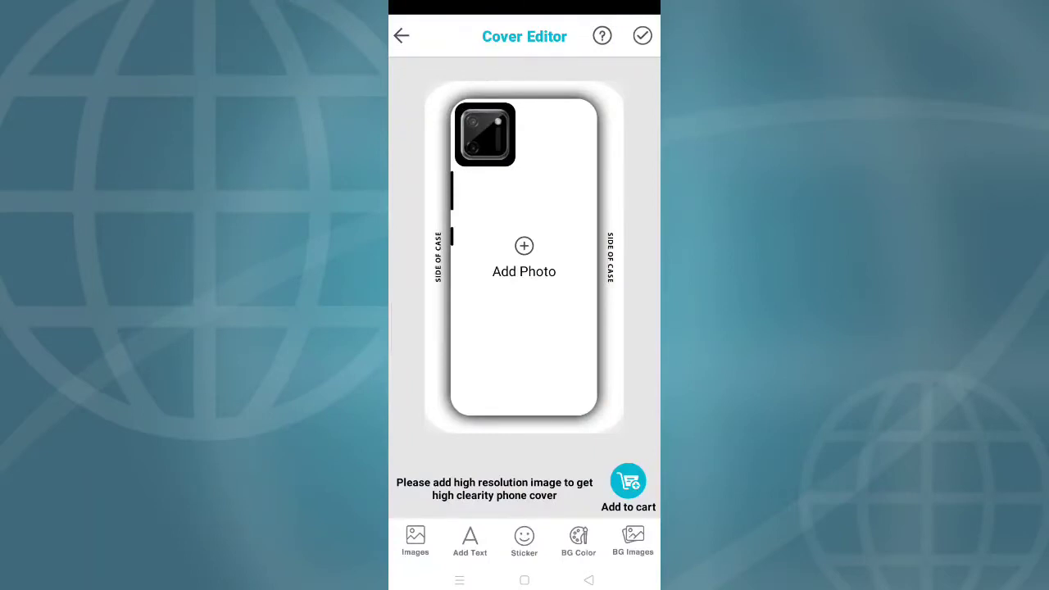
Add a red rose sticker to the case and make the background blue.
click(523, 541)
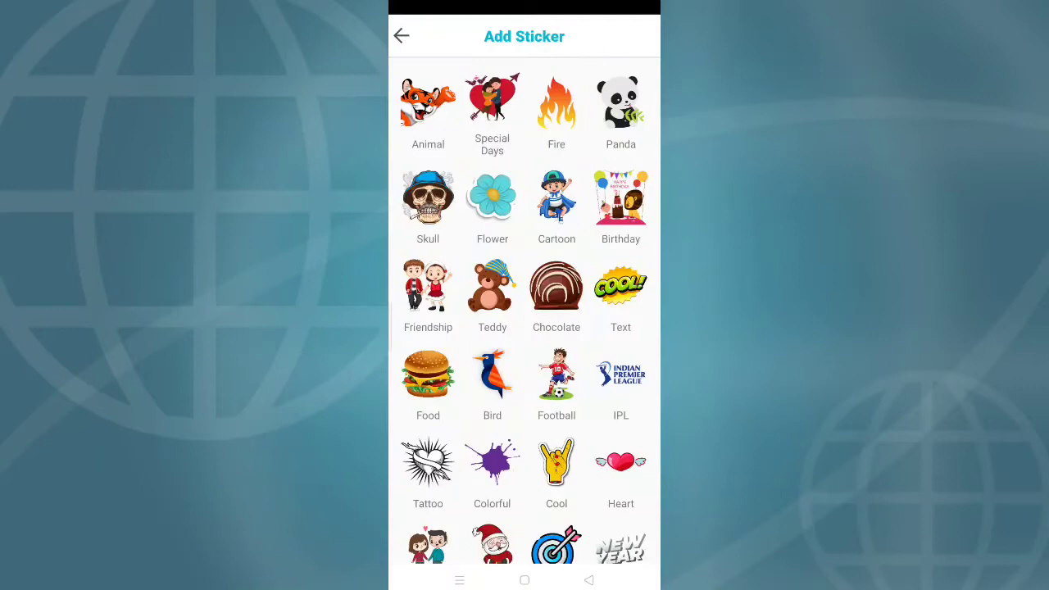
click(492, 195)
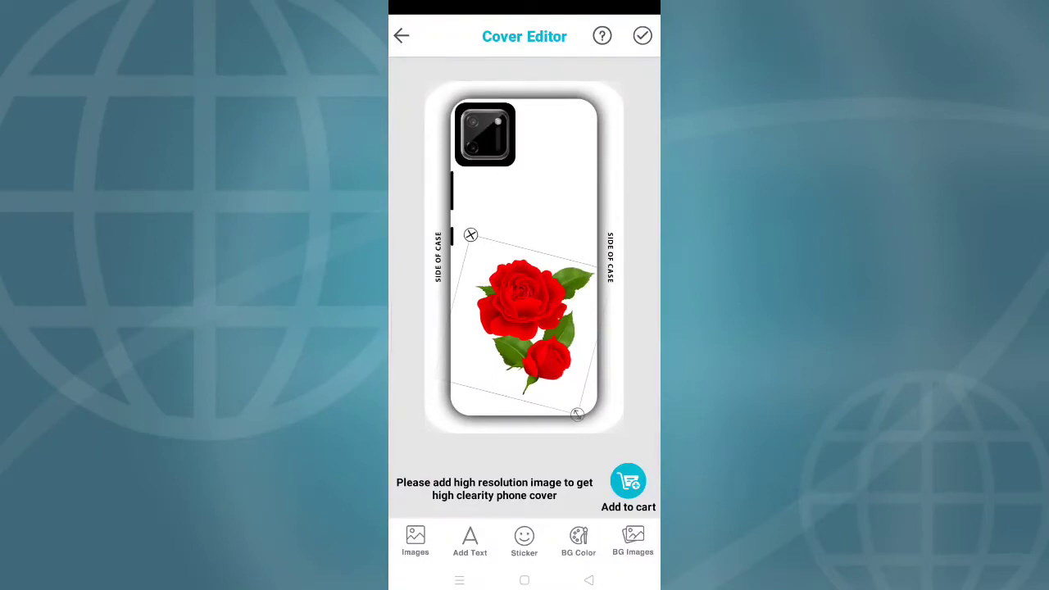
click(578, 539)
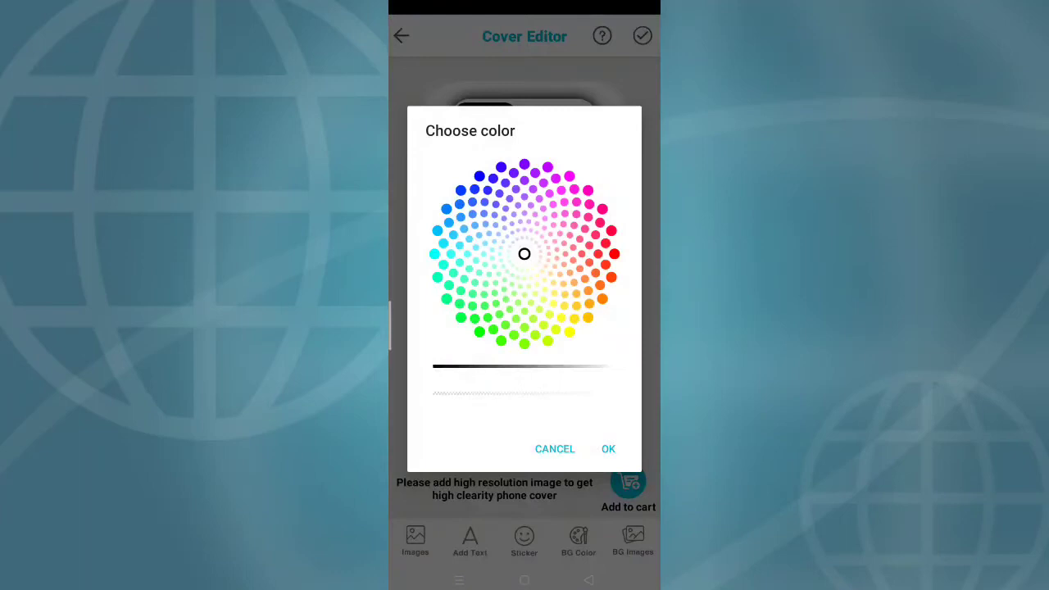
click(609, 449)
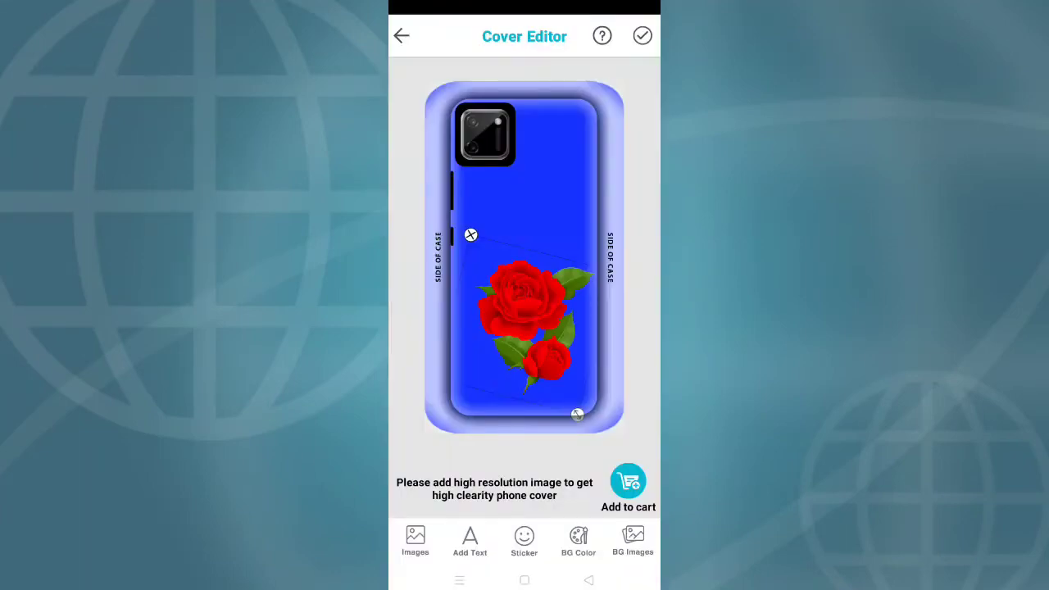
Switch the case background to green, then back to white.
click(579, 541)
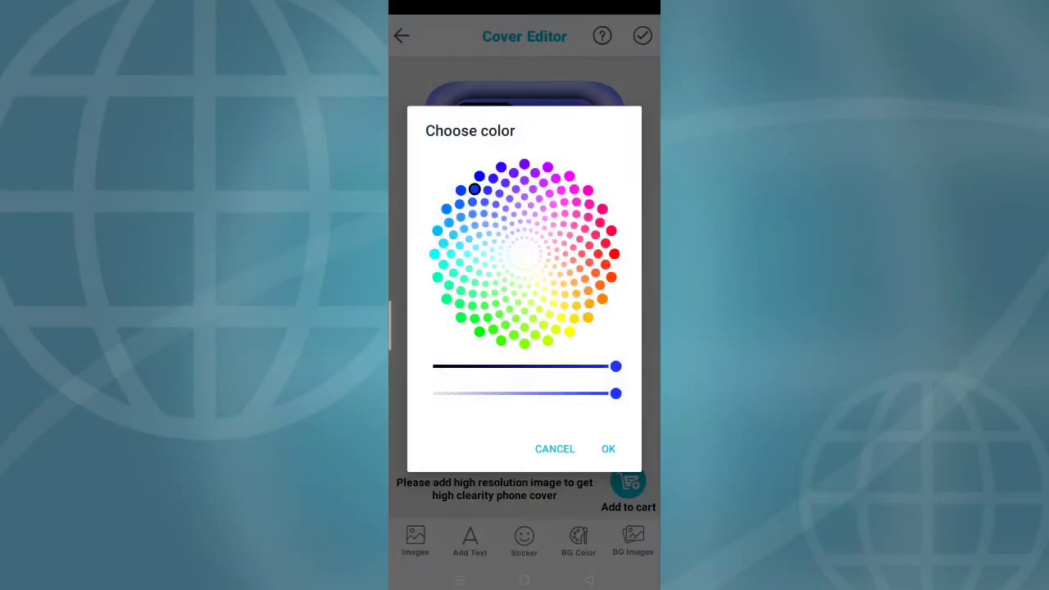
click(608, 448)
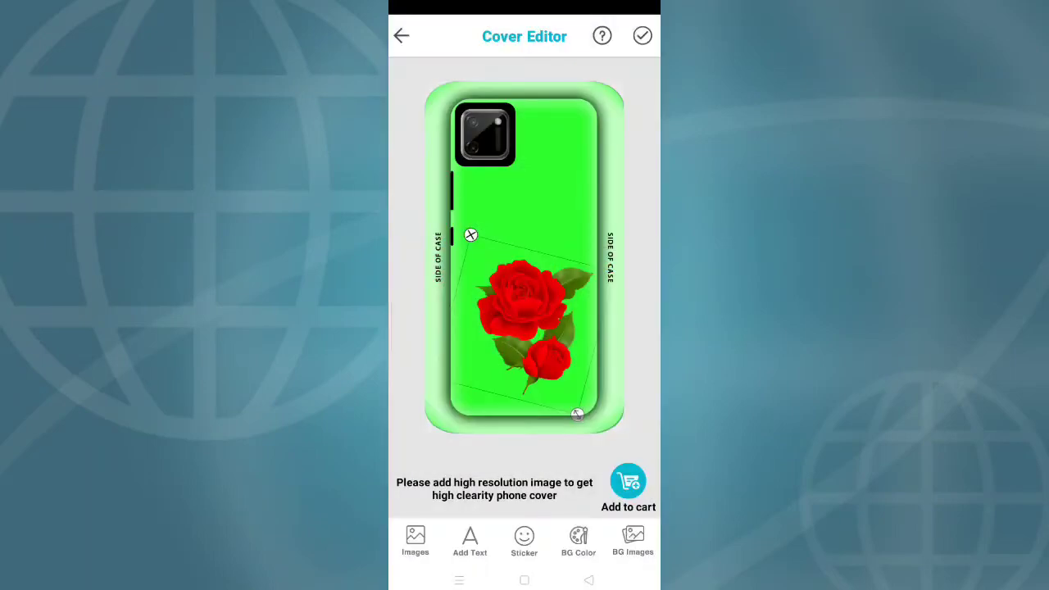
click(578, 541)
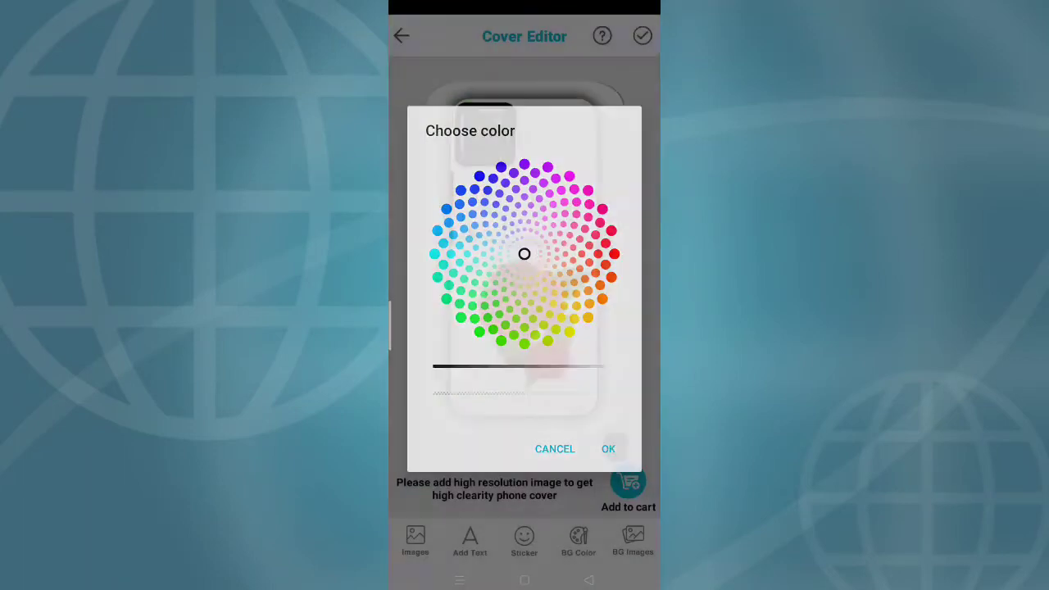
click(555, 449)
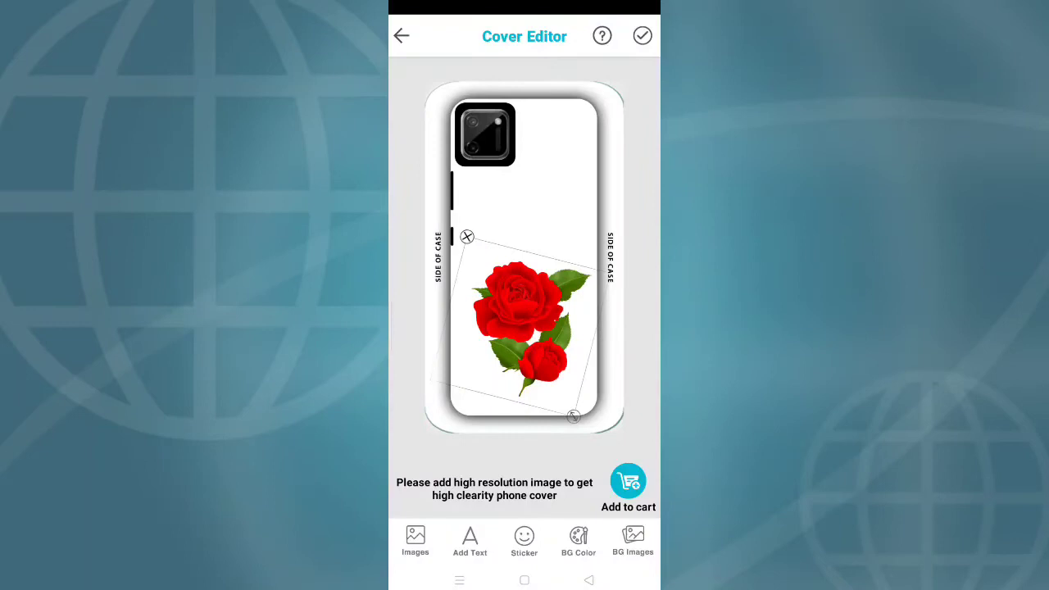
Retry loading background images and apply the colourful pebbles image as background.
click(632, 541)
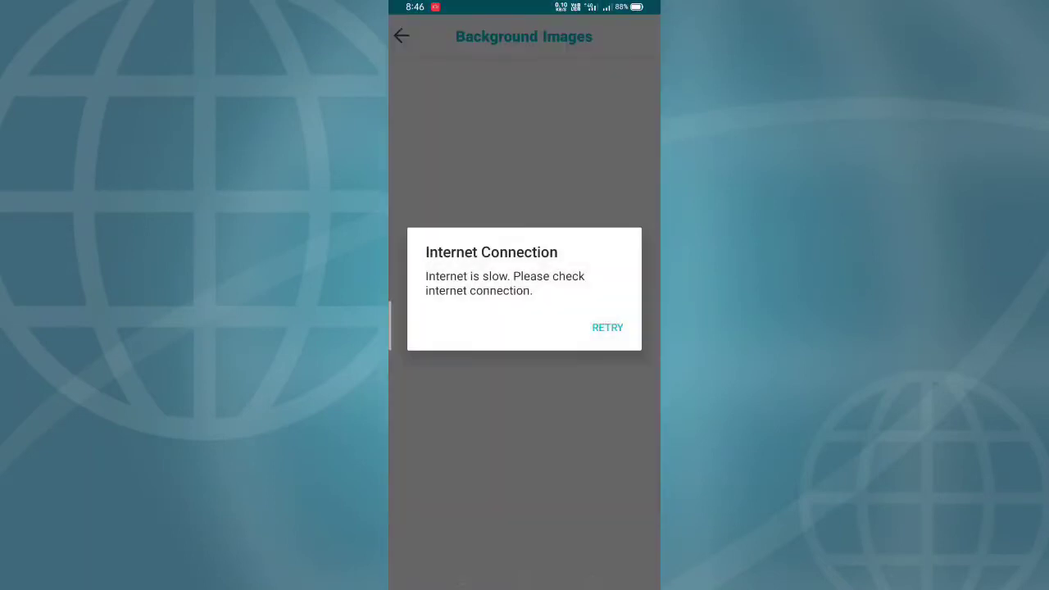
click(607, 327)
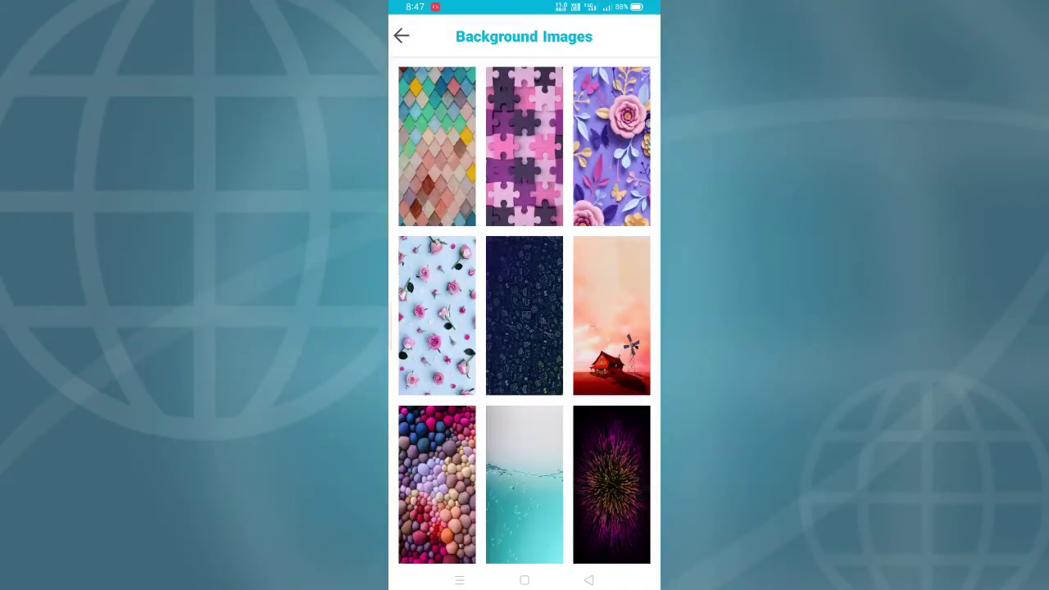
scroll(down, 3)
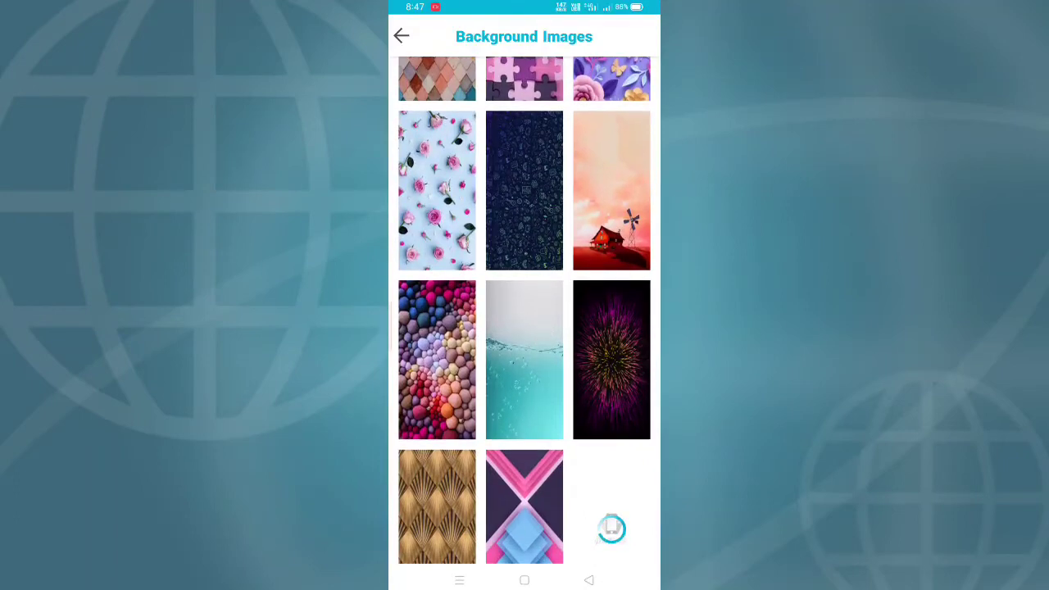
click(437, 360)
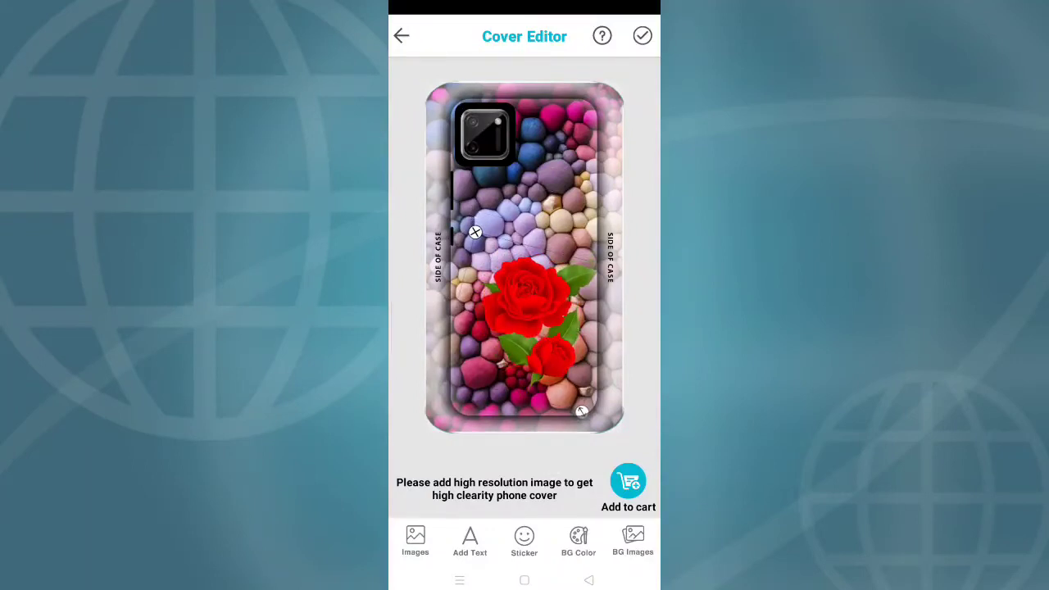
Add the custom text 'uday mech tech' to the case.
click(470, 541)
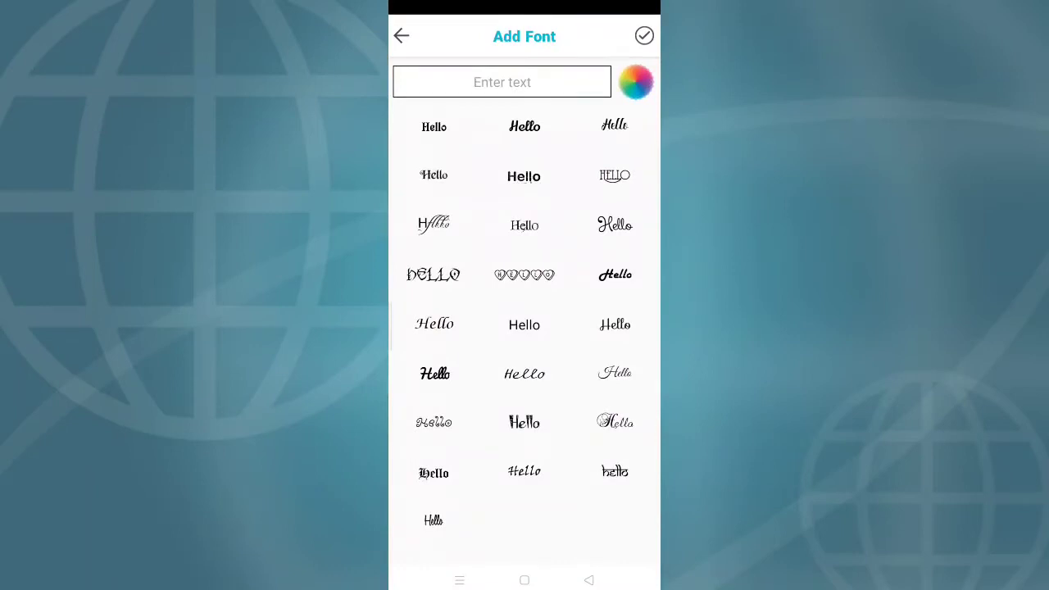
click(501, 81)
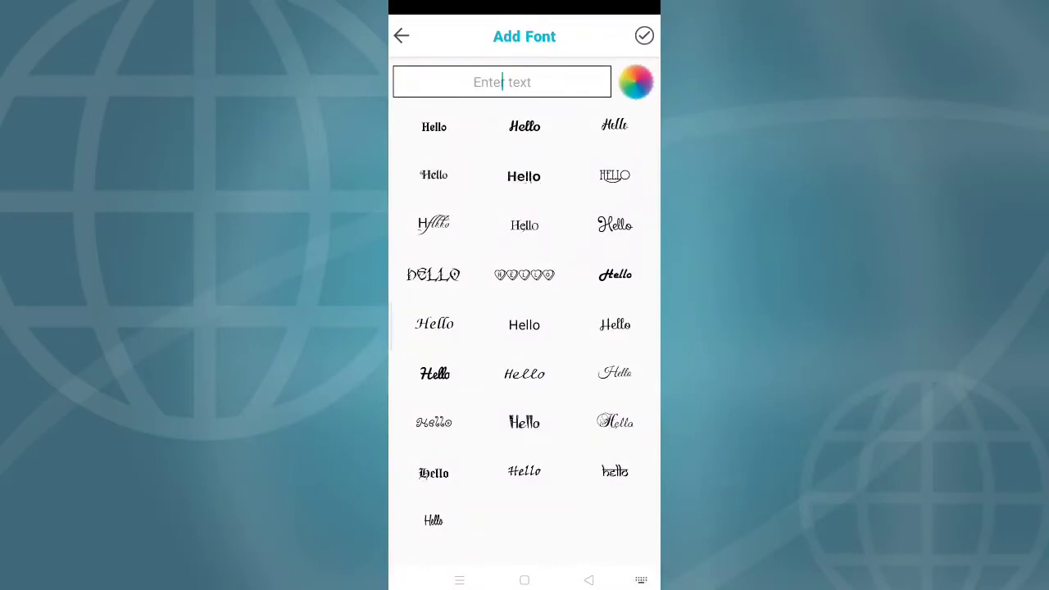
click(501, 81)
text(uday mec)
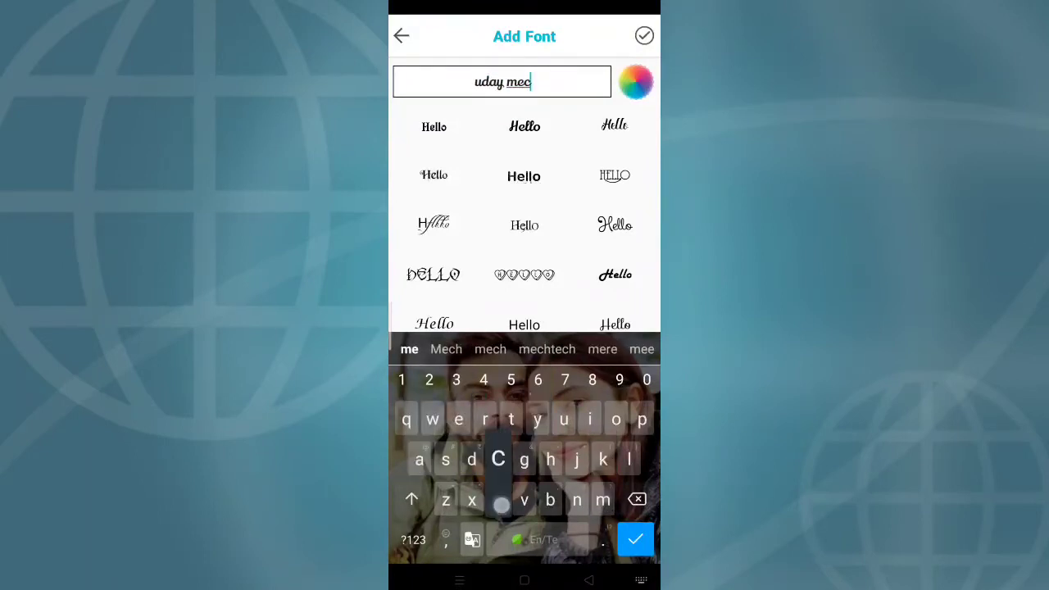
text(h)
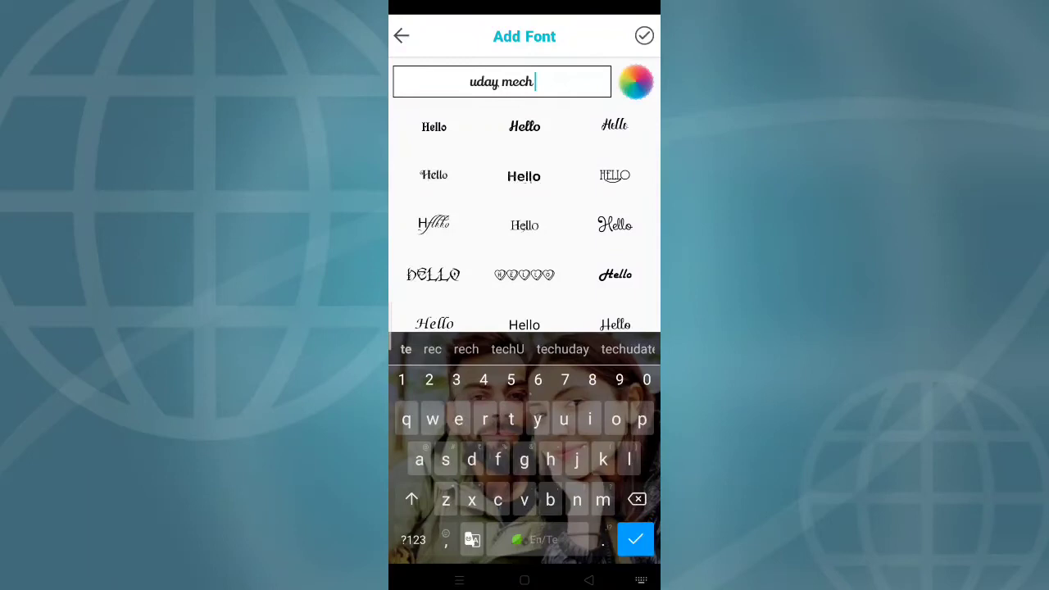
text(t)
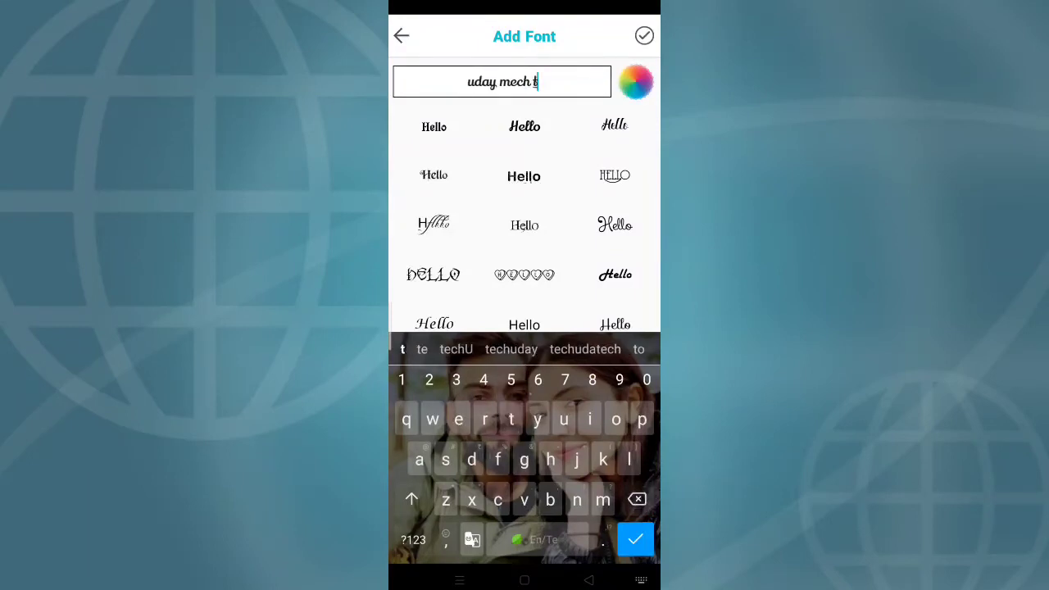
text(ech)
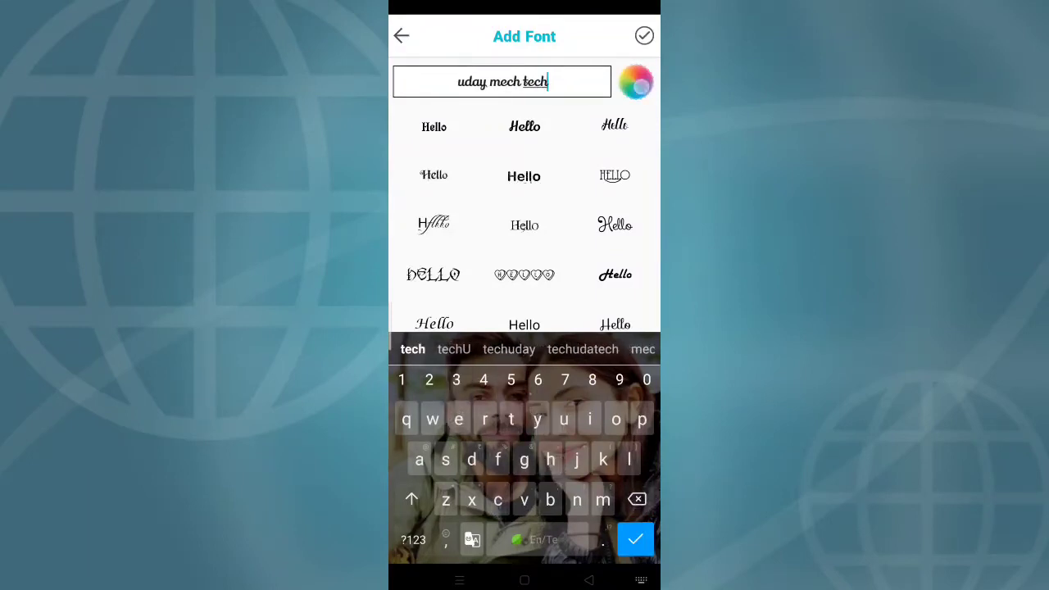
Colour the text green and move it above the rose sticker.
click(635, 81)
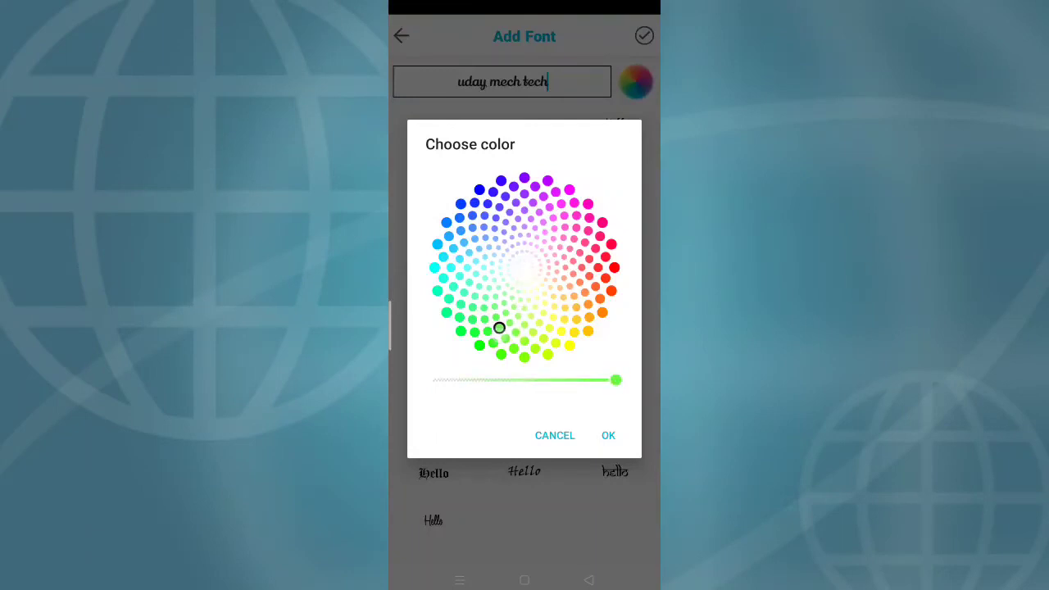
click(609, 435)
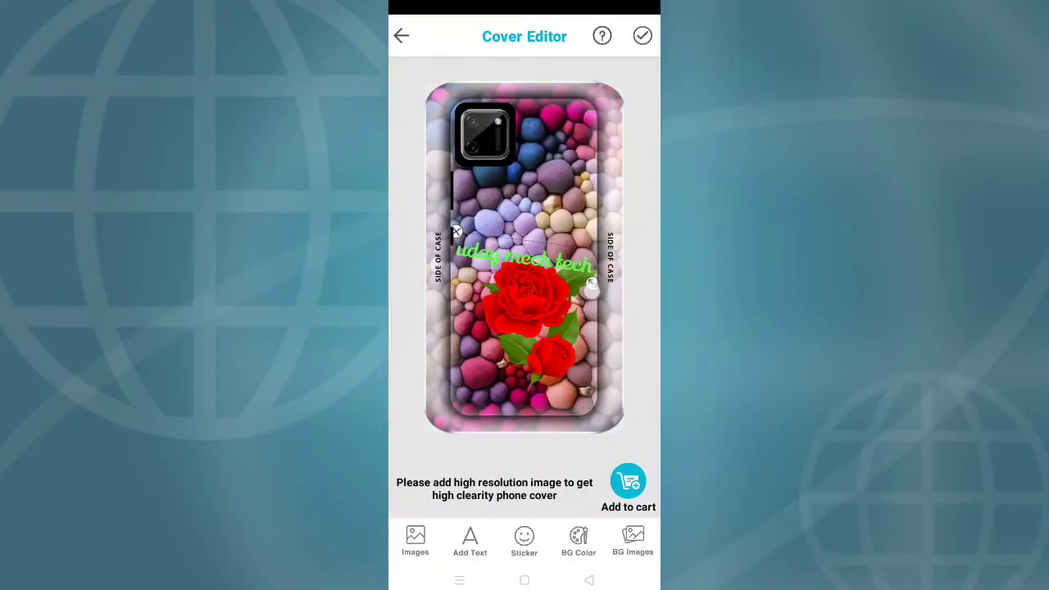
drag(524, 274, 525, 222)
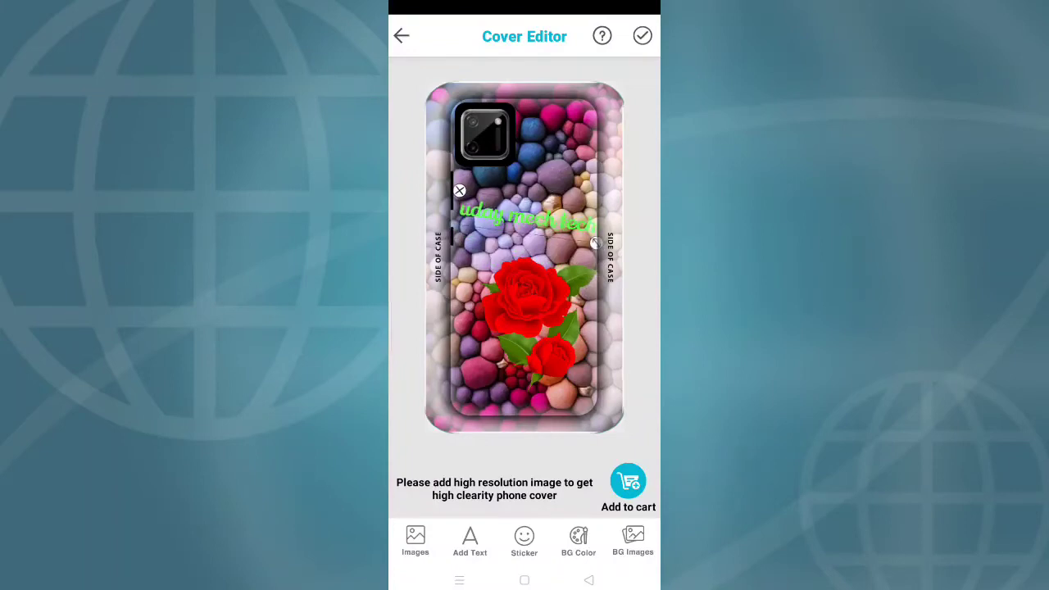
click(415, 541)
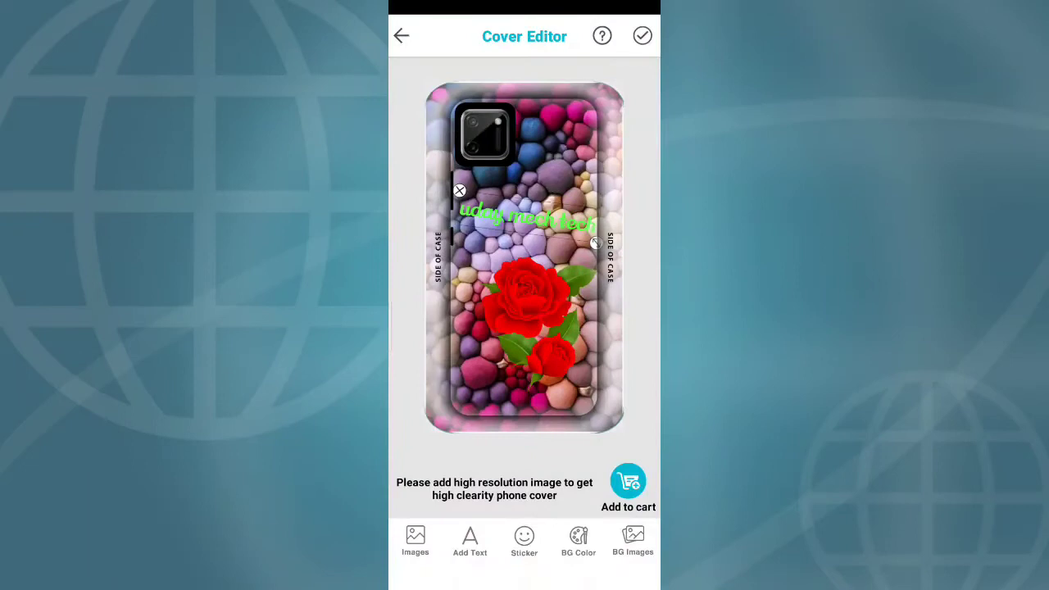
Browse the pictorial album and place the cartoon girl image over the case.
click(415, 541)
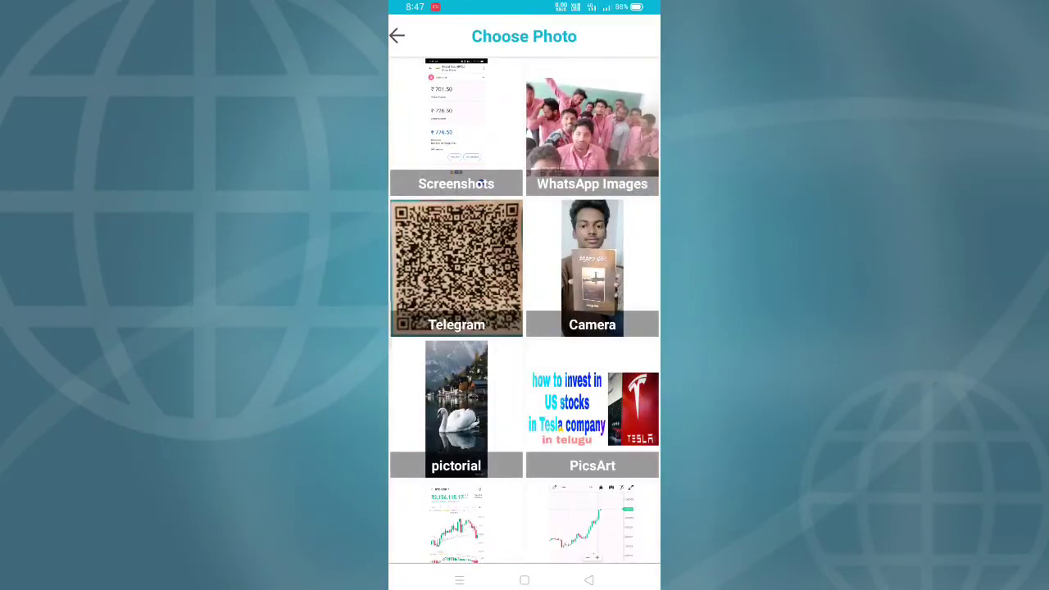
scroll(down, 3)
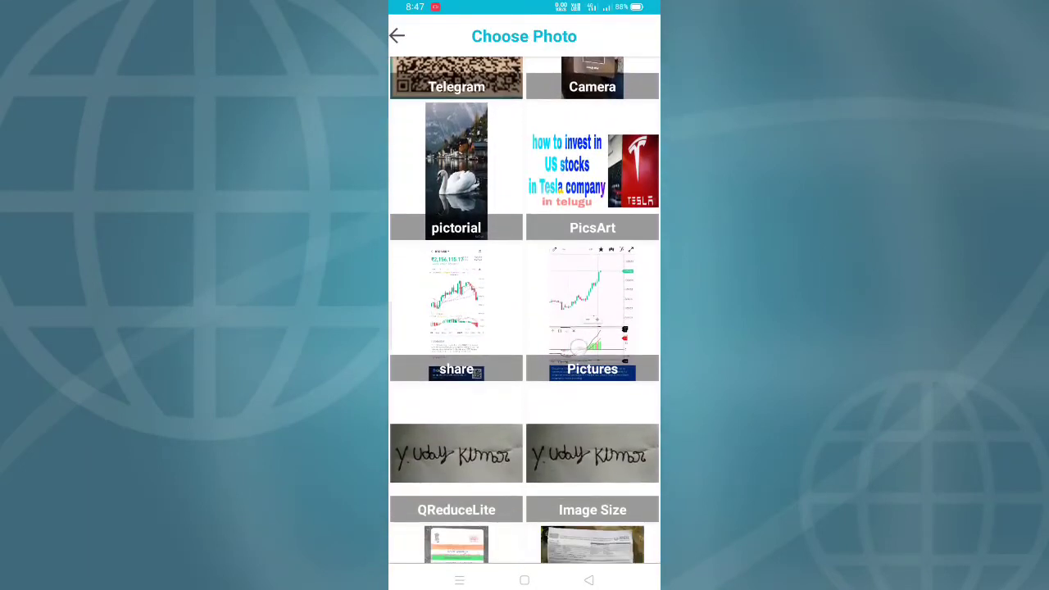
click(456, 170)
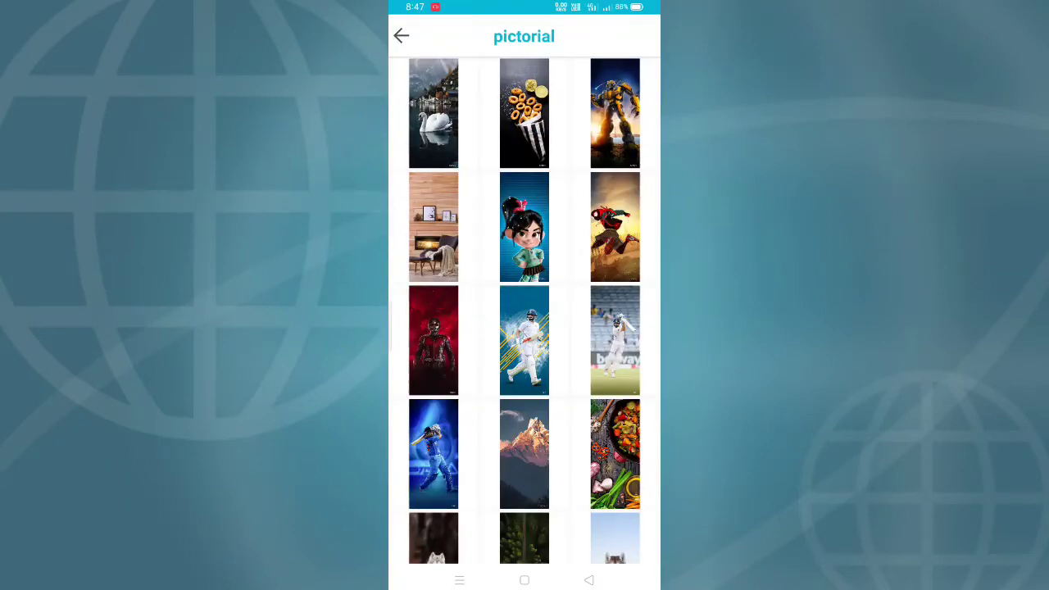
scroll(down, 3)
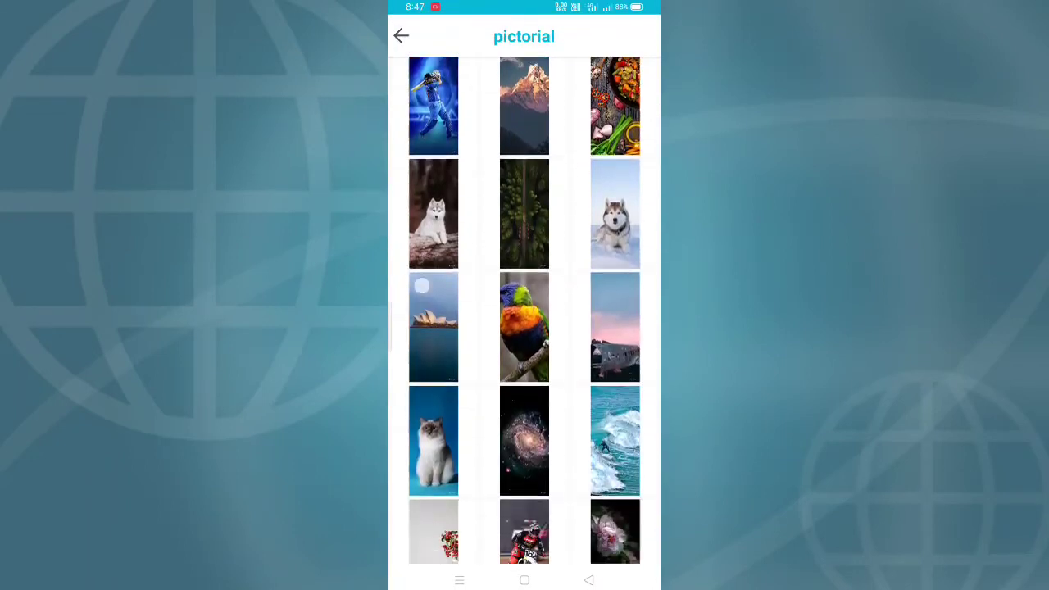
scroll(down, 3)
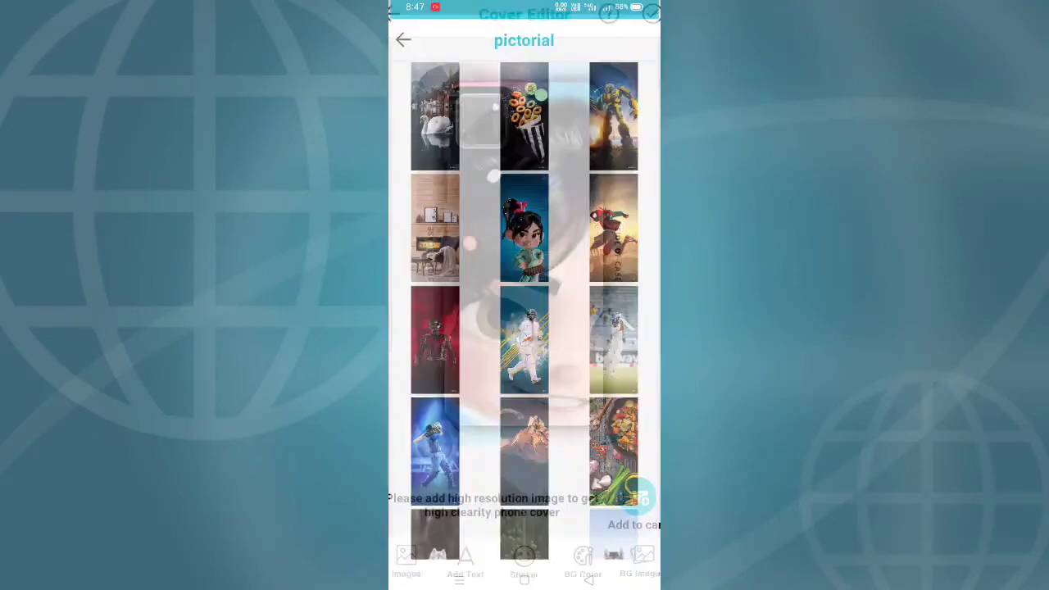
click(524, 227)
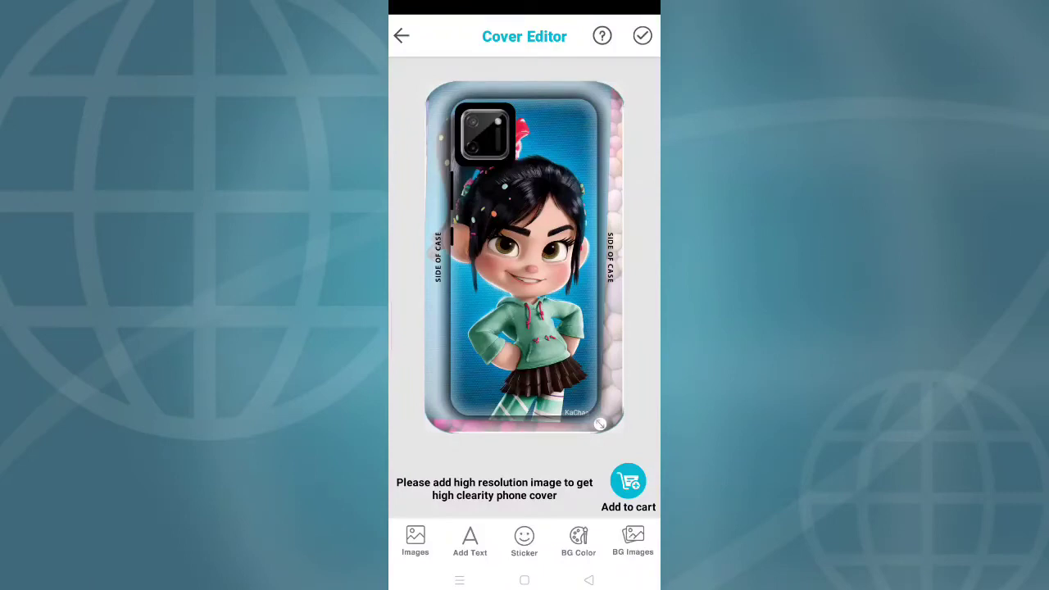
Browse the background images without changing anything, then add the cartoon-girl case to the cart.
click(632, 541)
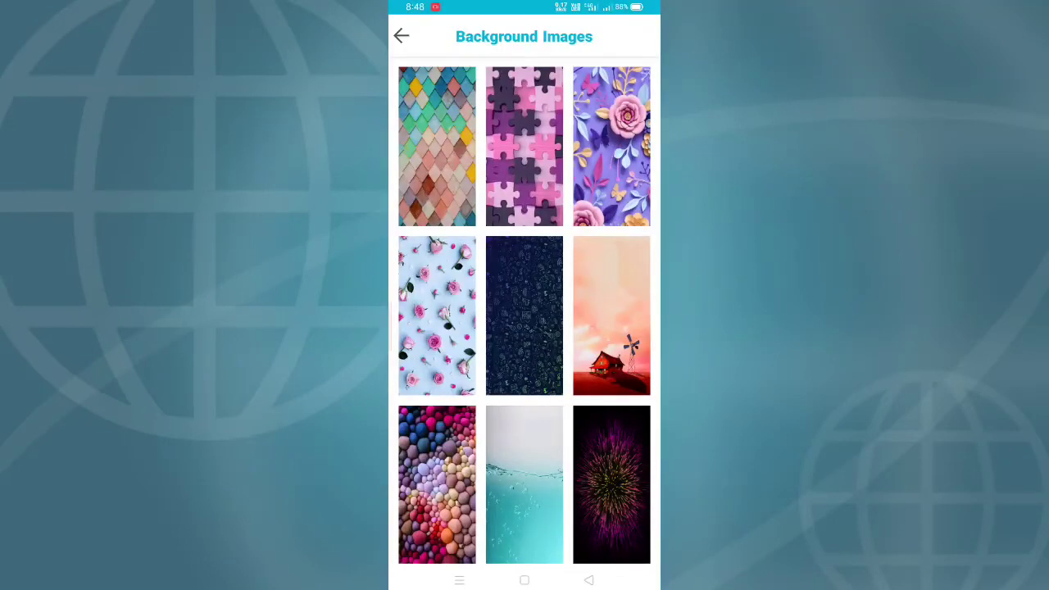
scroll(down, 3)
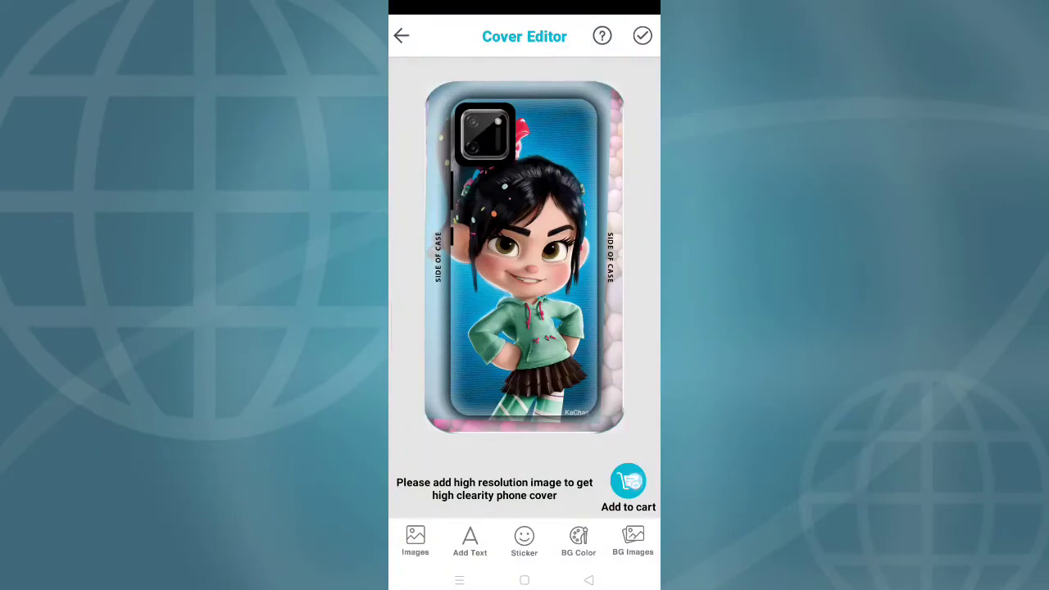
click(629, 481)
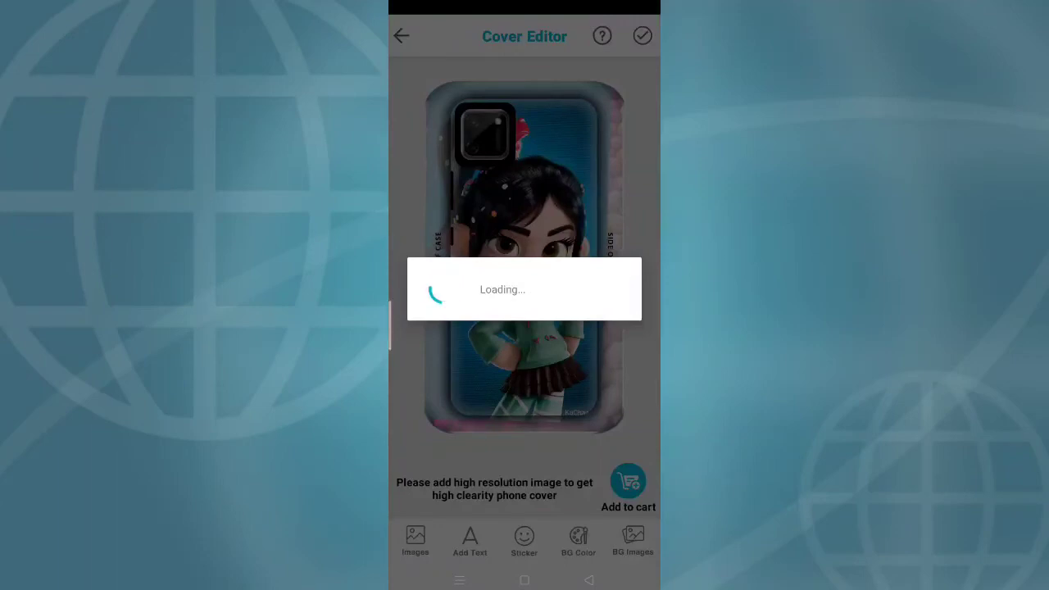
Delete the Realme C15 item and check out the Realme C11 (2020) case at ₹292.20.
click(629, 481)
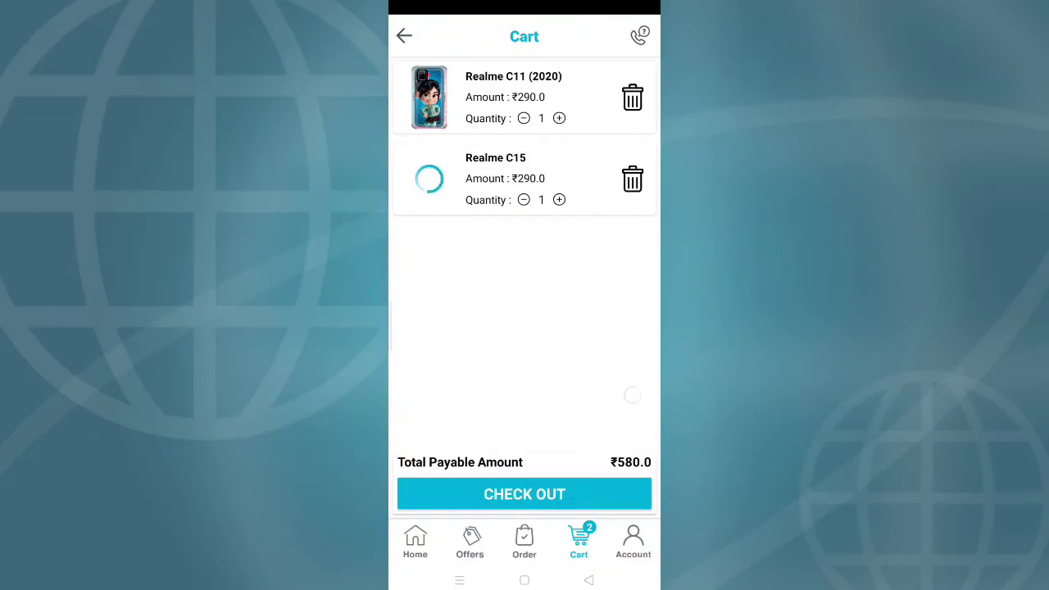
click(632, 178)
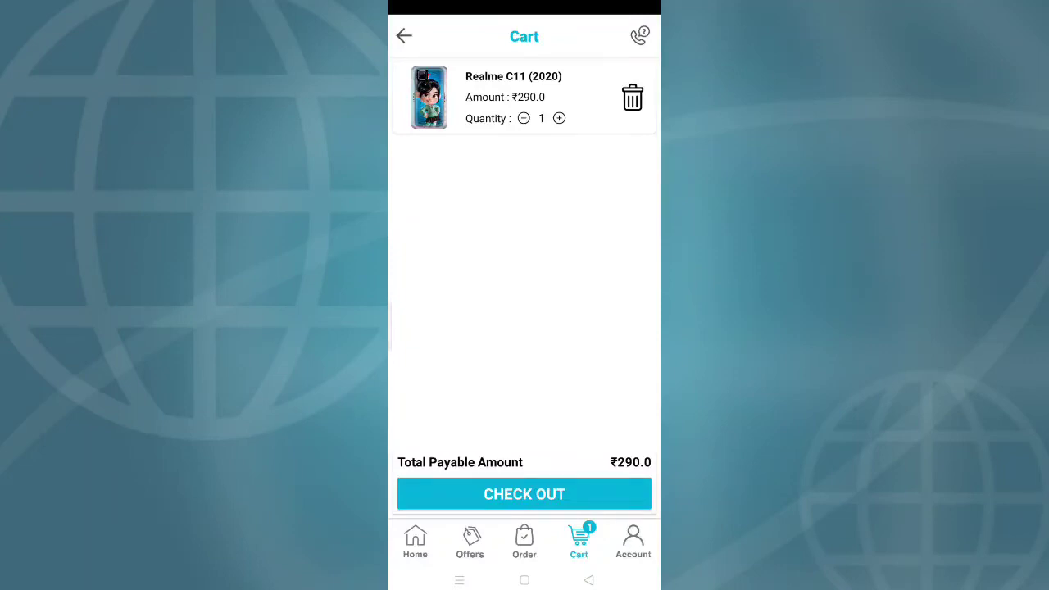
click(525, 495)
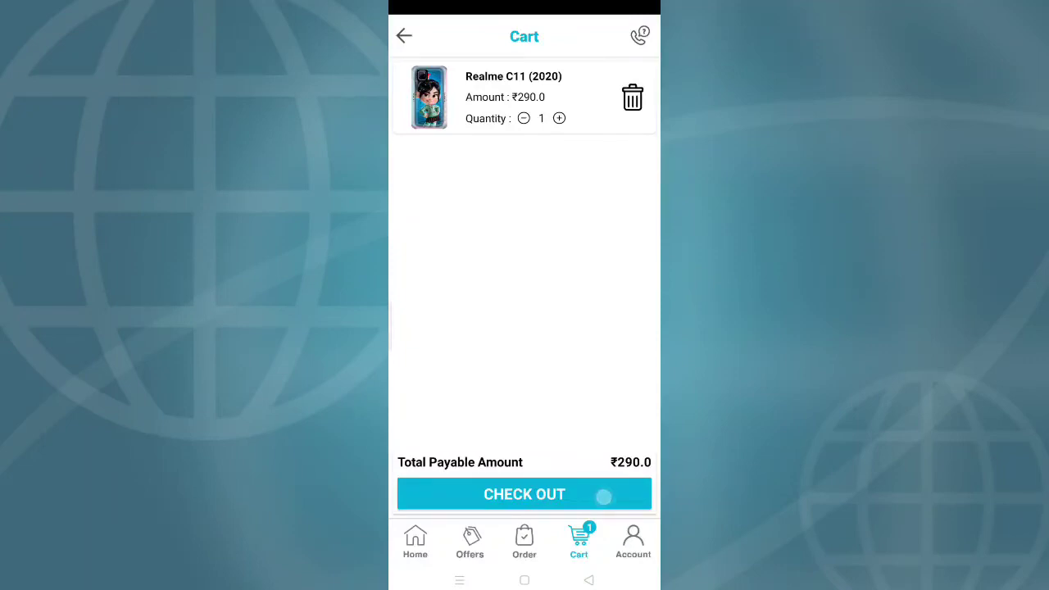
click(524, 494)
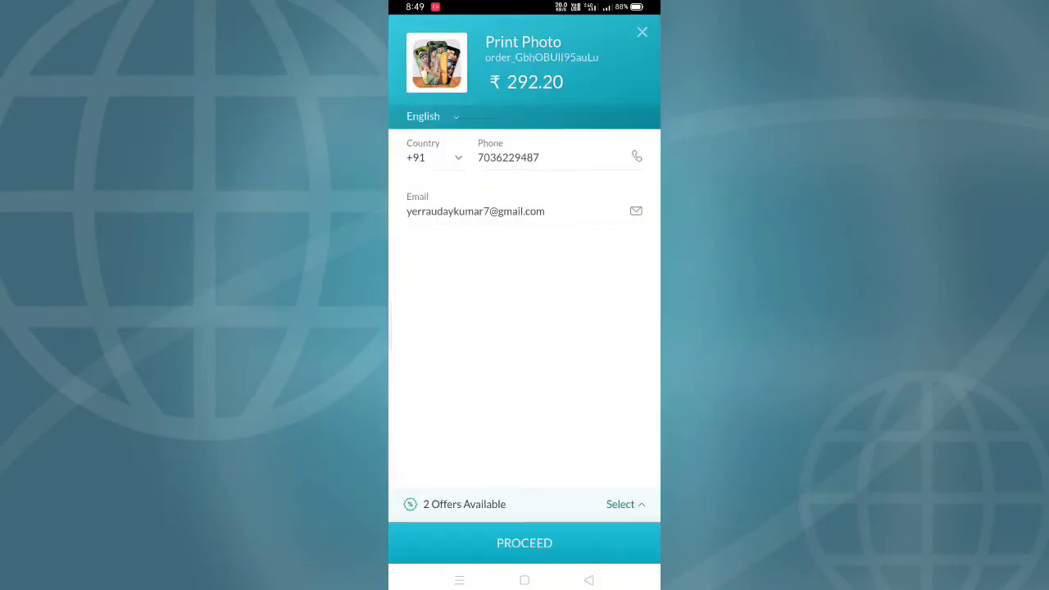
Close the payment sheet and return to Place Order showing ₹292.20 payable.
click(642, 32)
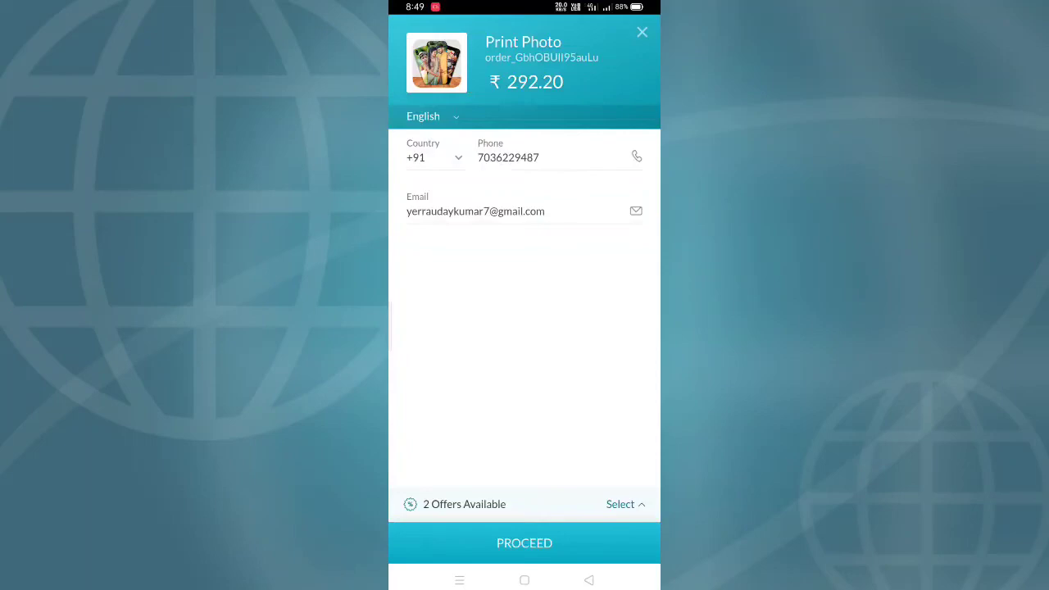
click(524, 543)
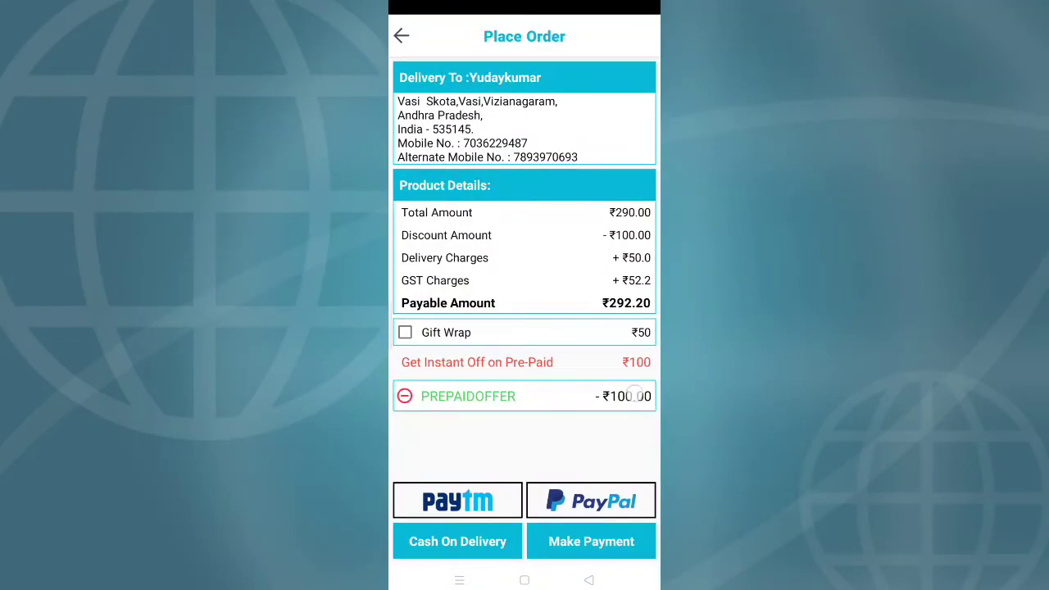